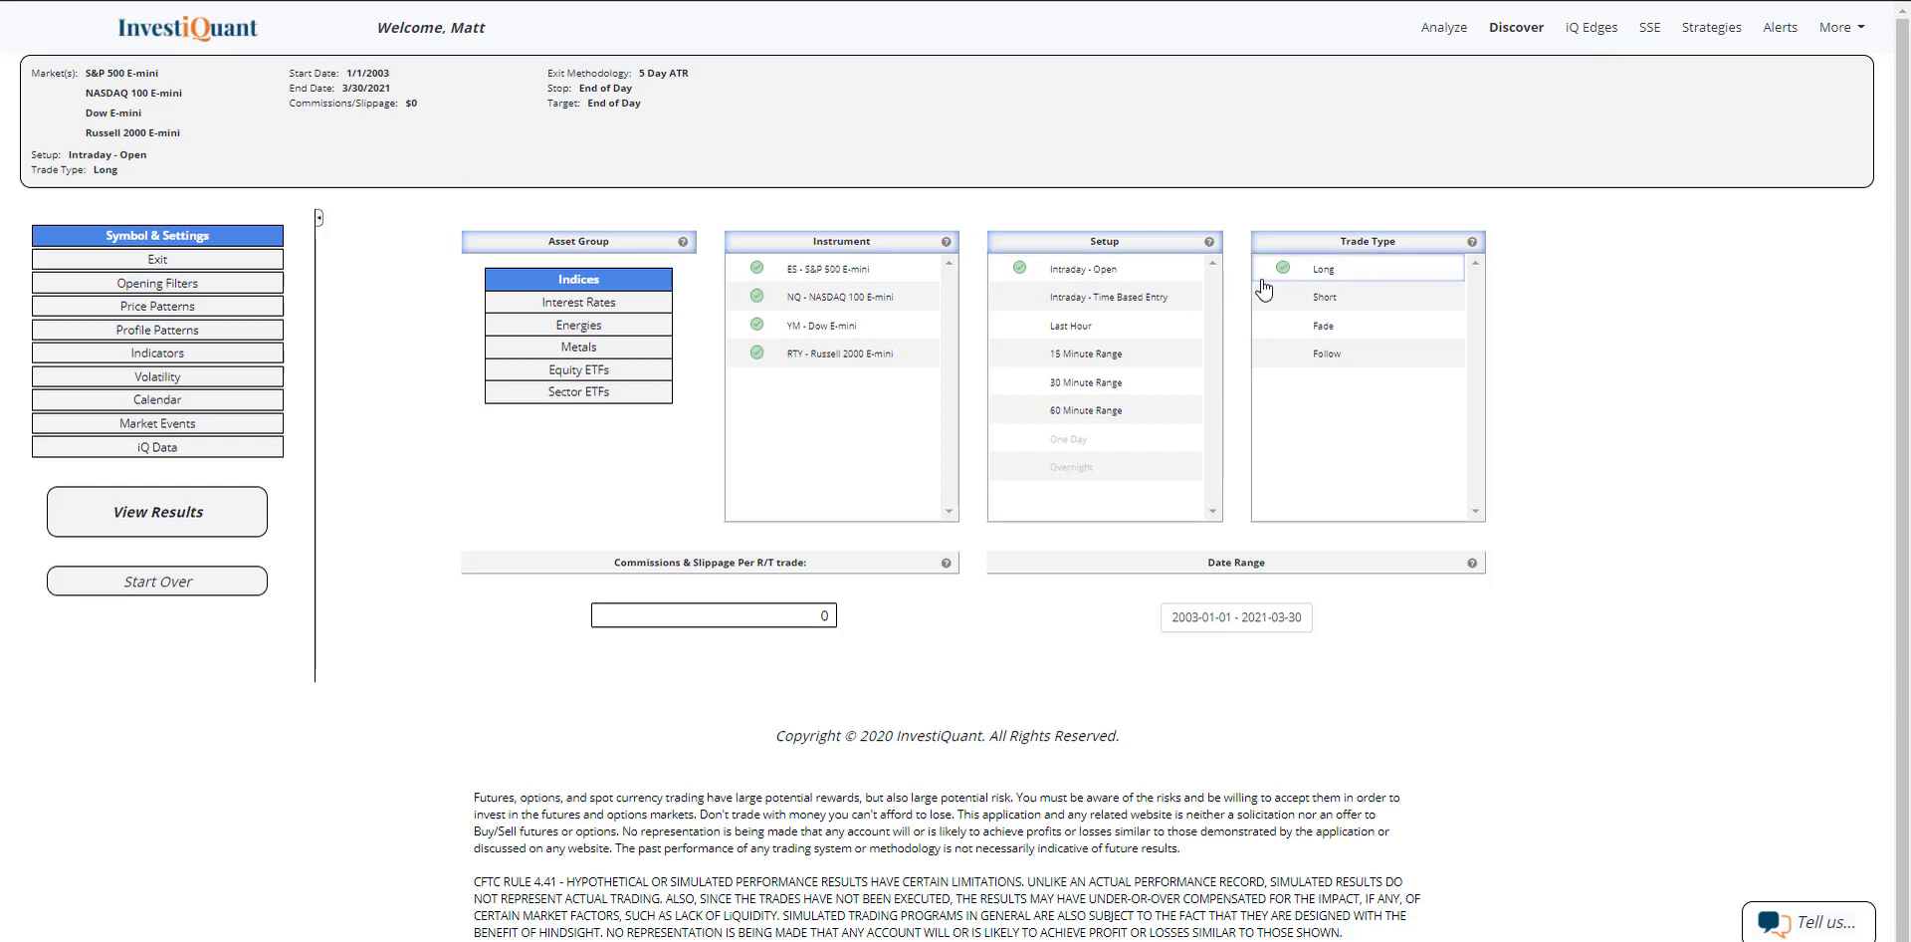
Open the Opening Filters section from the left sidebar.
{"action": "left_click", "coordinate": [157, 282]}
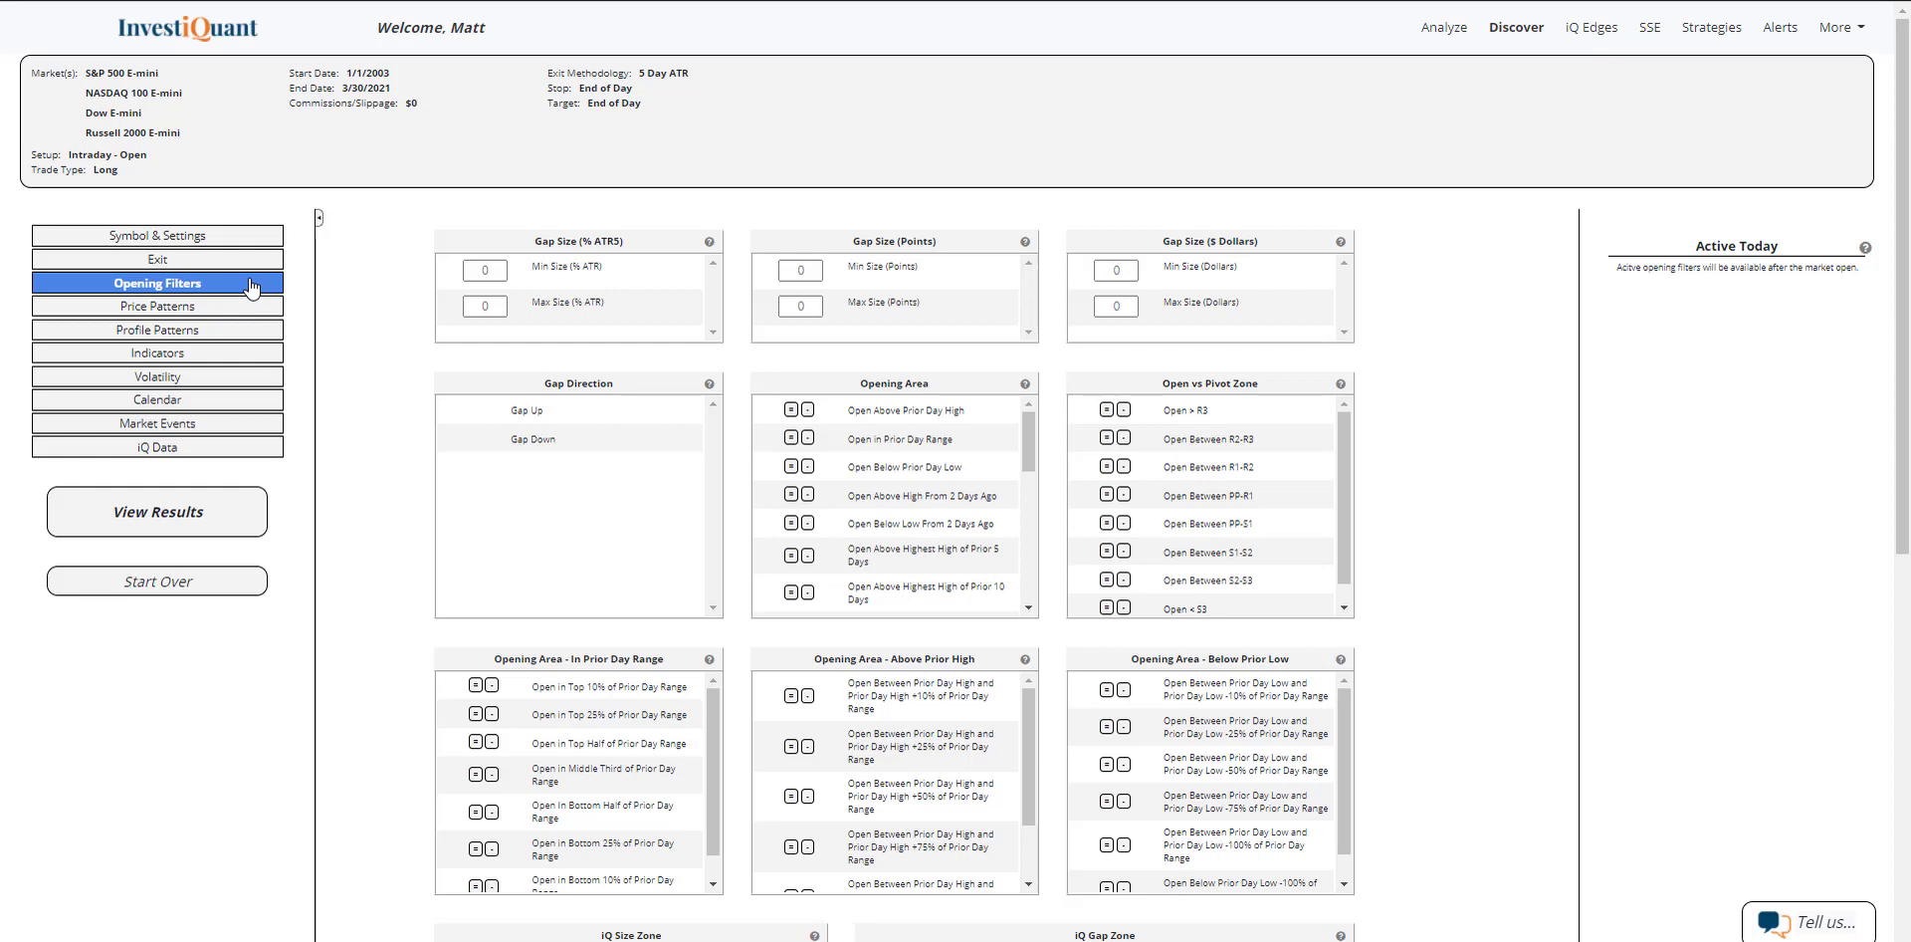
Apply the Gap Down opening filter so only gap-down days are traded.
{"action": "left_click", "coordinate": [529, 409]}
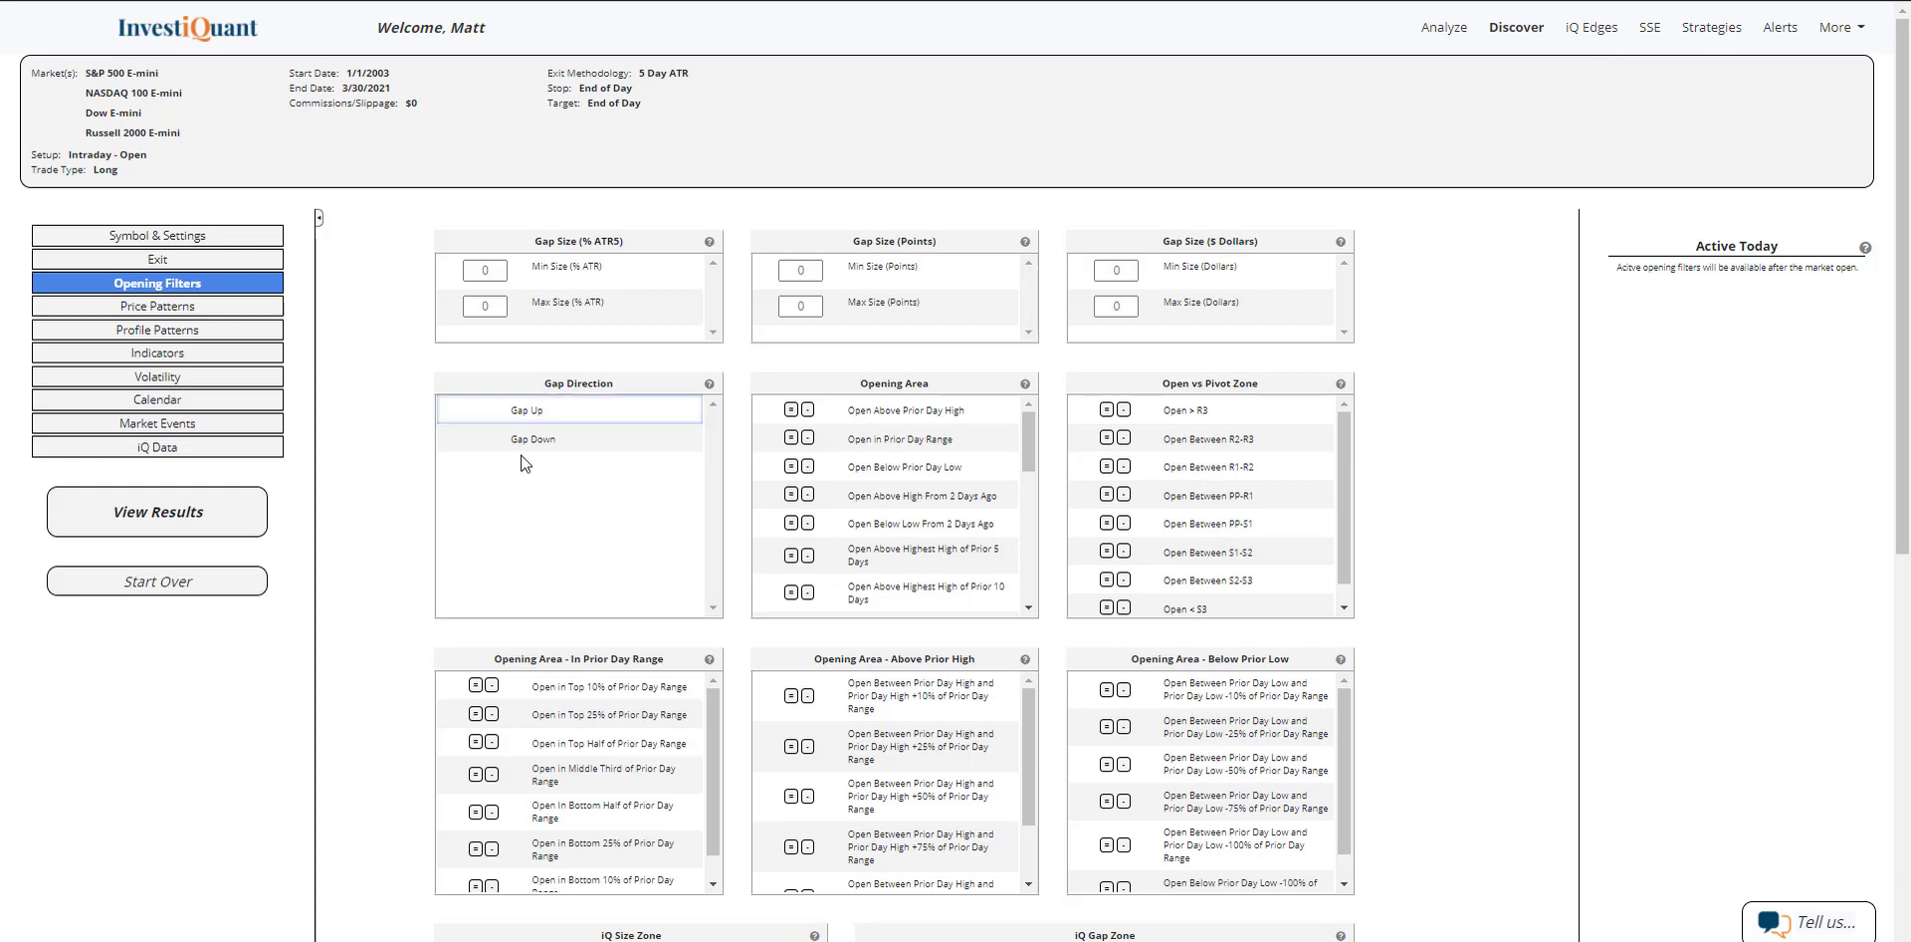
{"action": "left_click", "coordinate": [532, 439]}
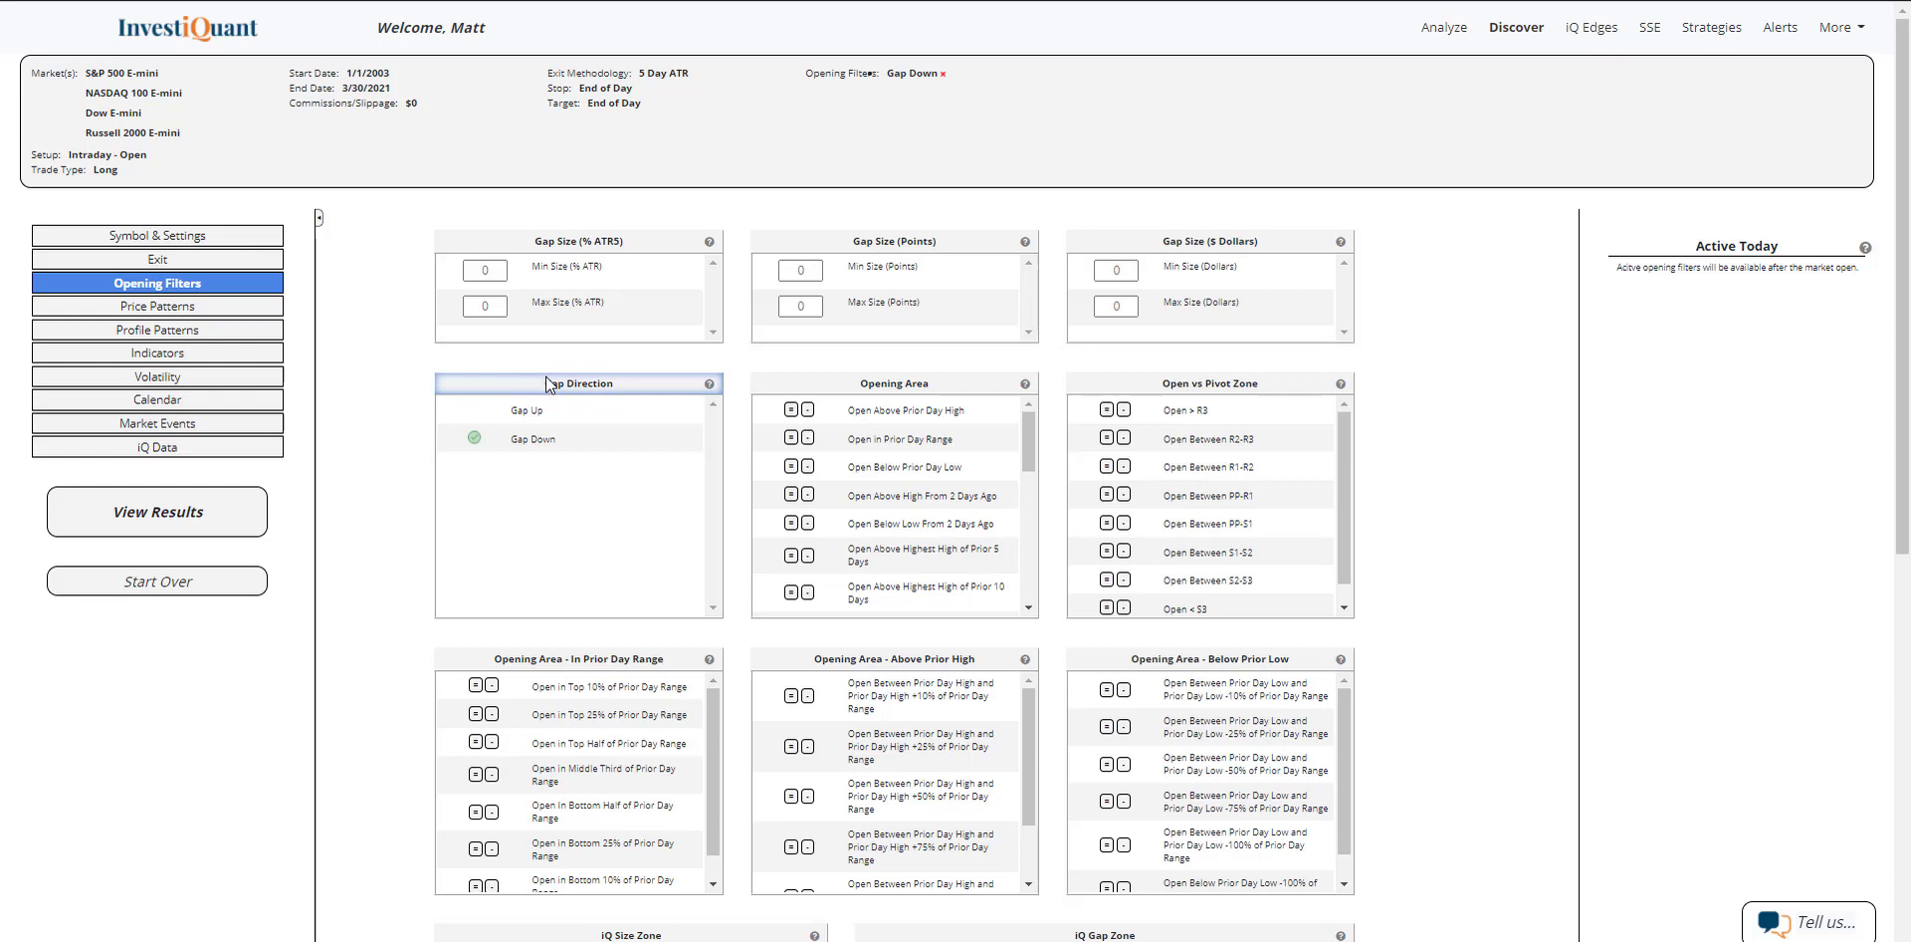
{"action": "mouse_move", "coordinate": [390, 445]}
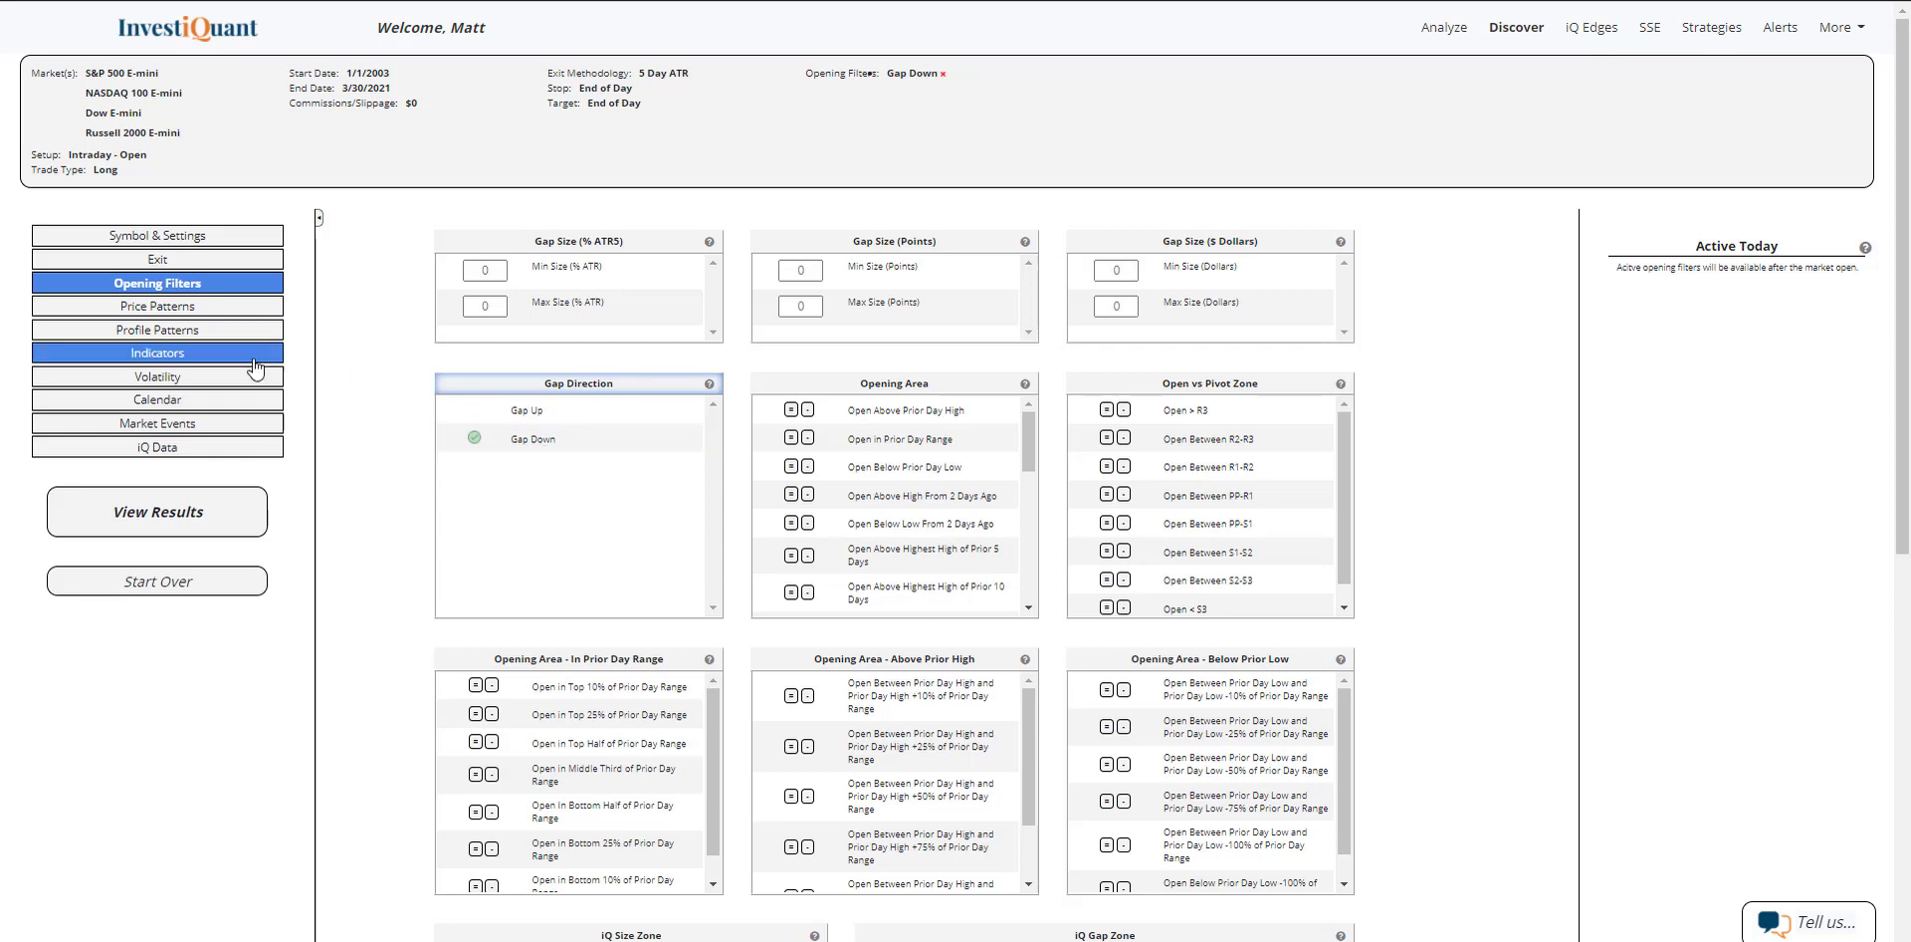
Add close-above 10 Day MA and 200 Day MA indicator conditions.
{"action": "left_click", "coordinate": [157, 352]}
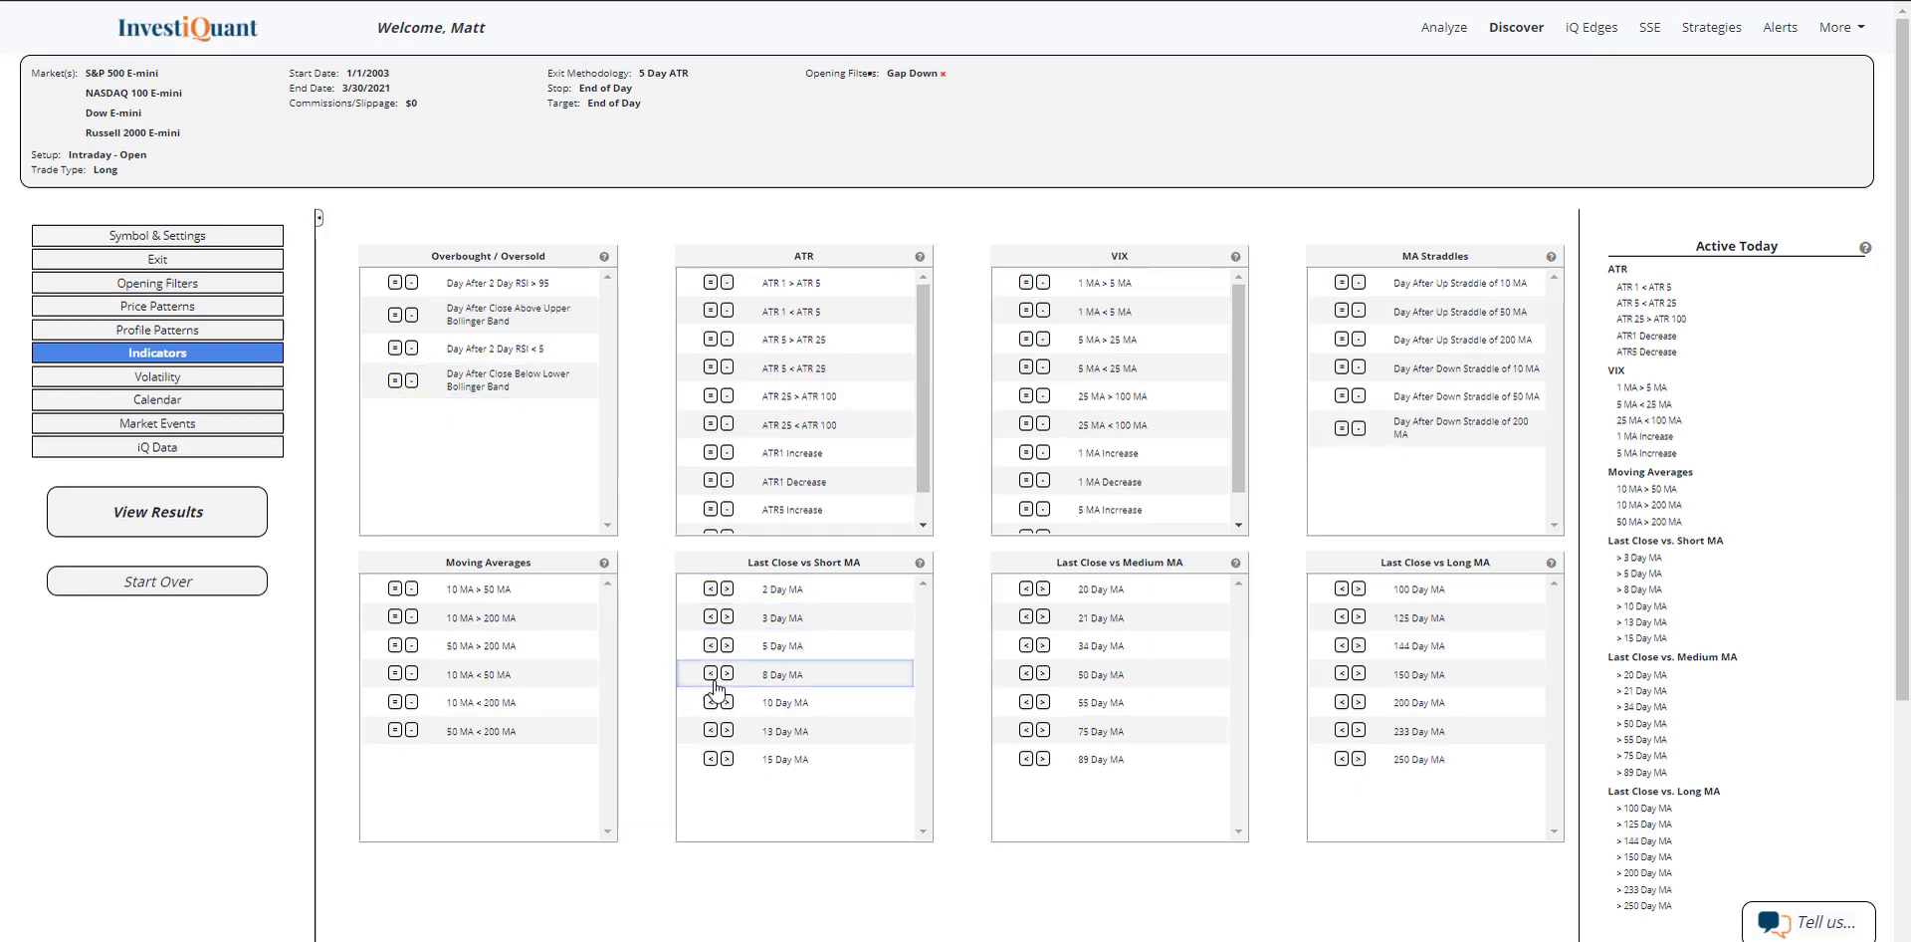
{"action": "left_click", "coordinate": [711, 700]}
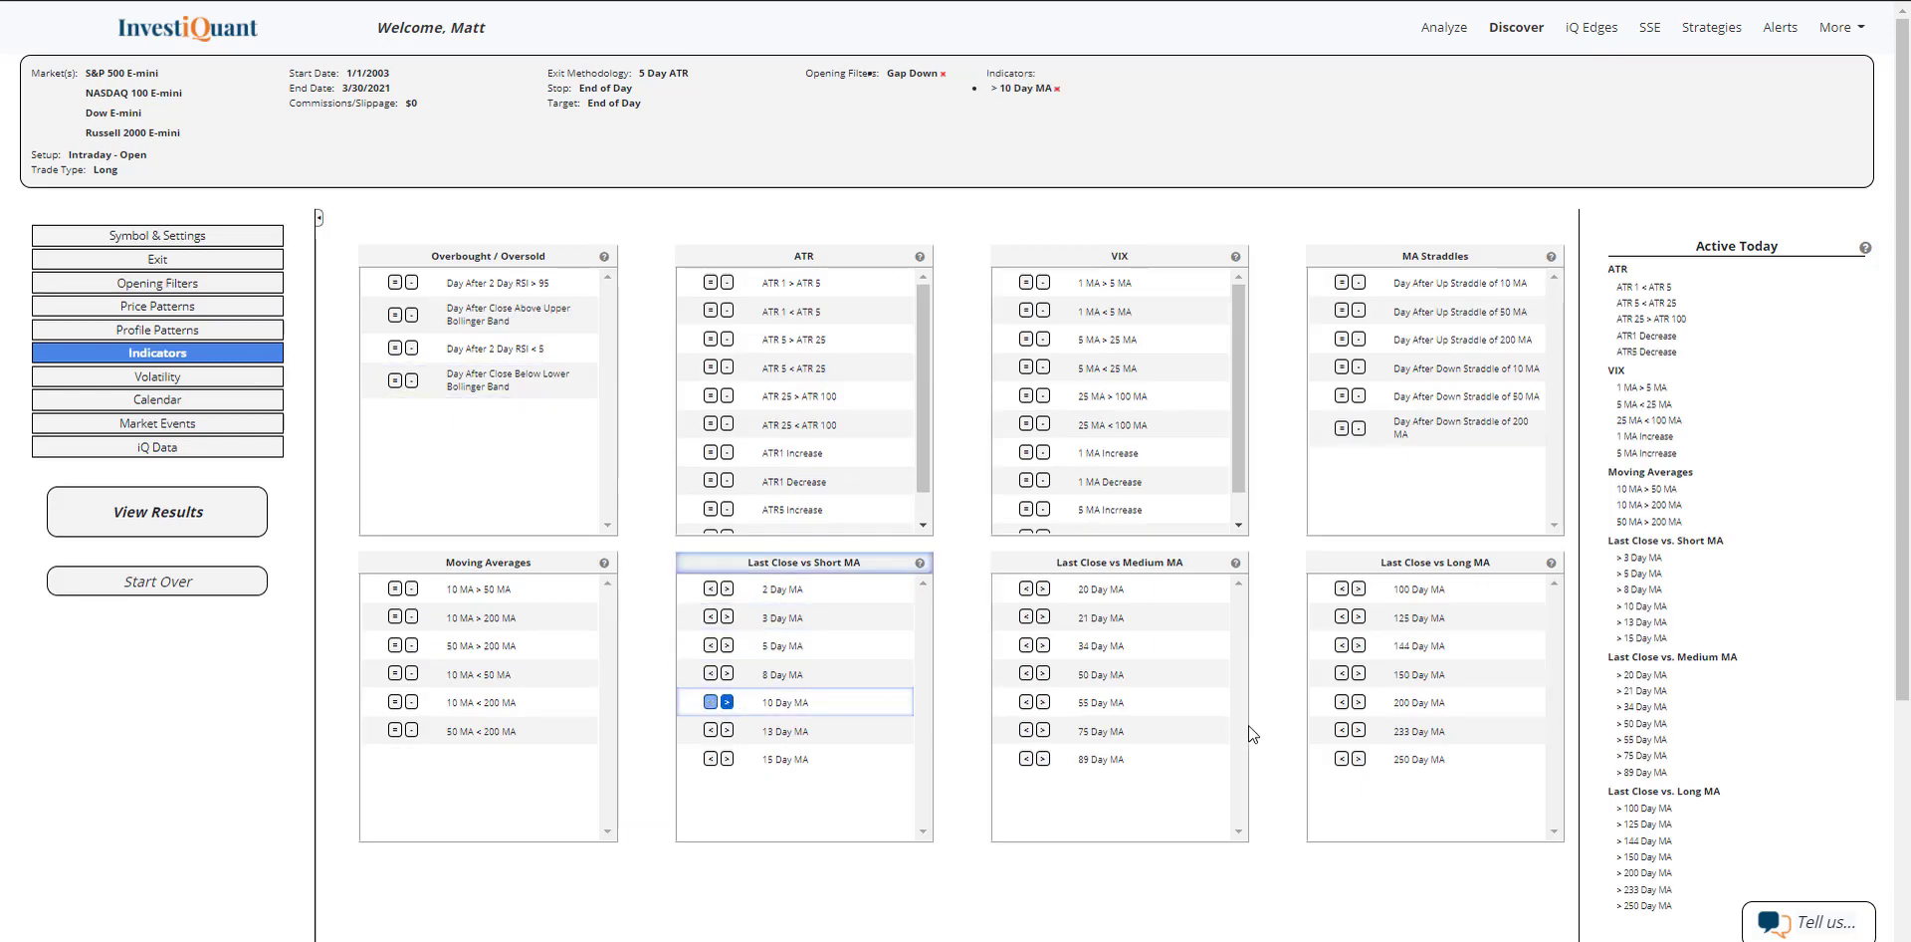
{"action": "left_click", "coordinate": [1358, 702]}
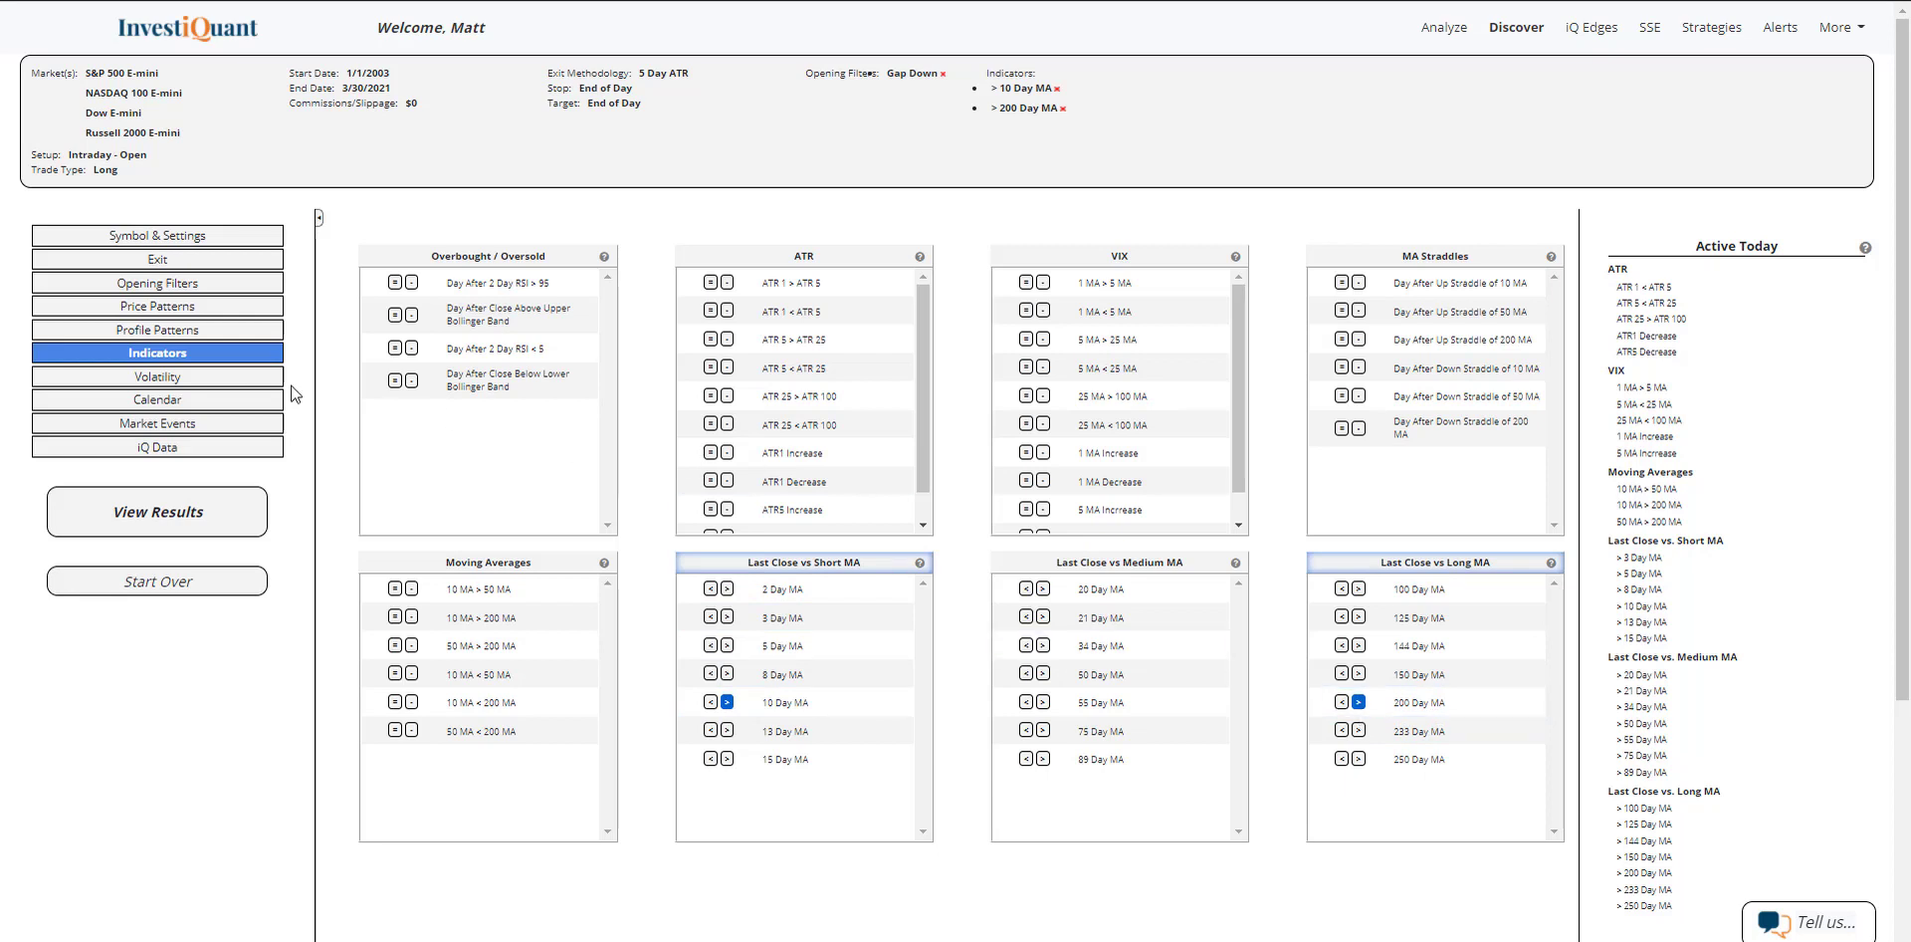
{"action": "left_click", "coordinate": [156, 399]}
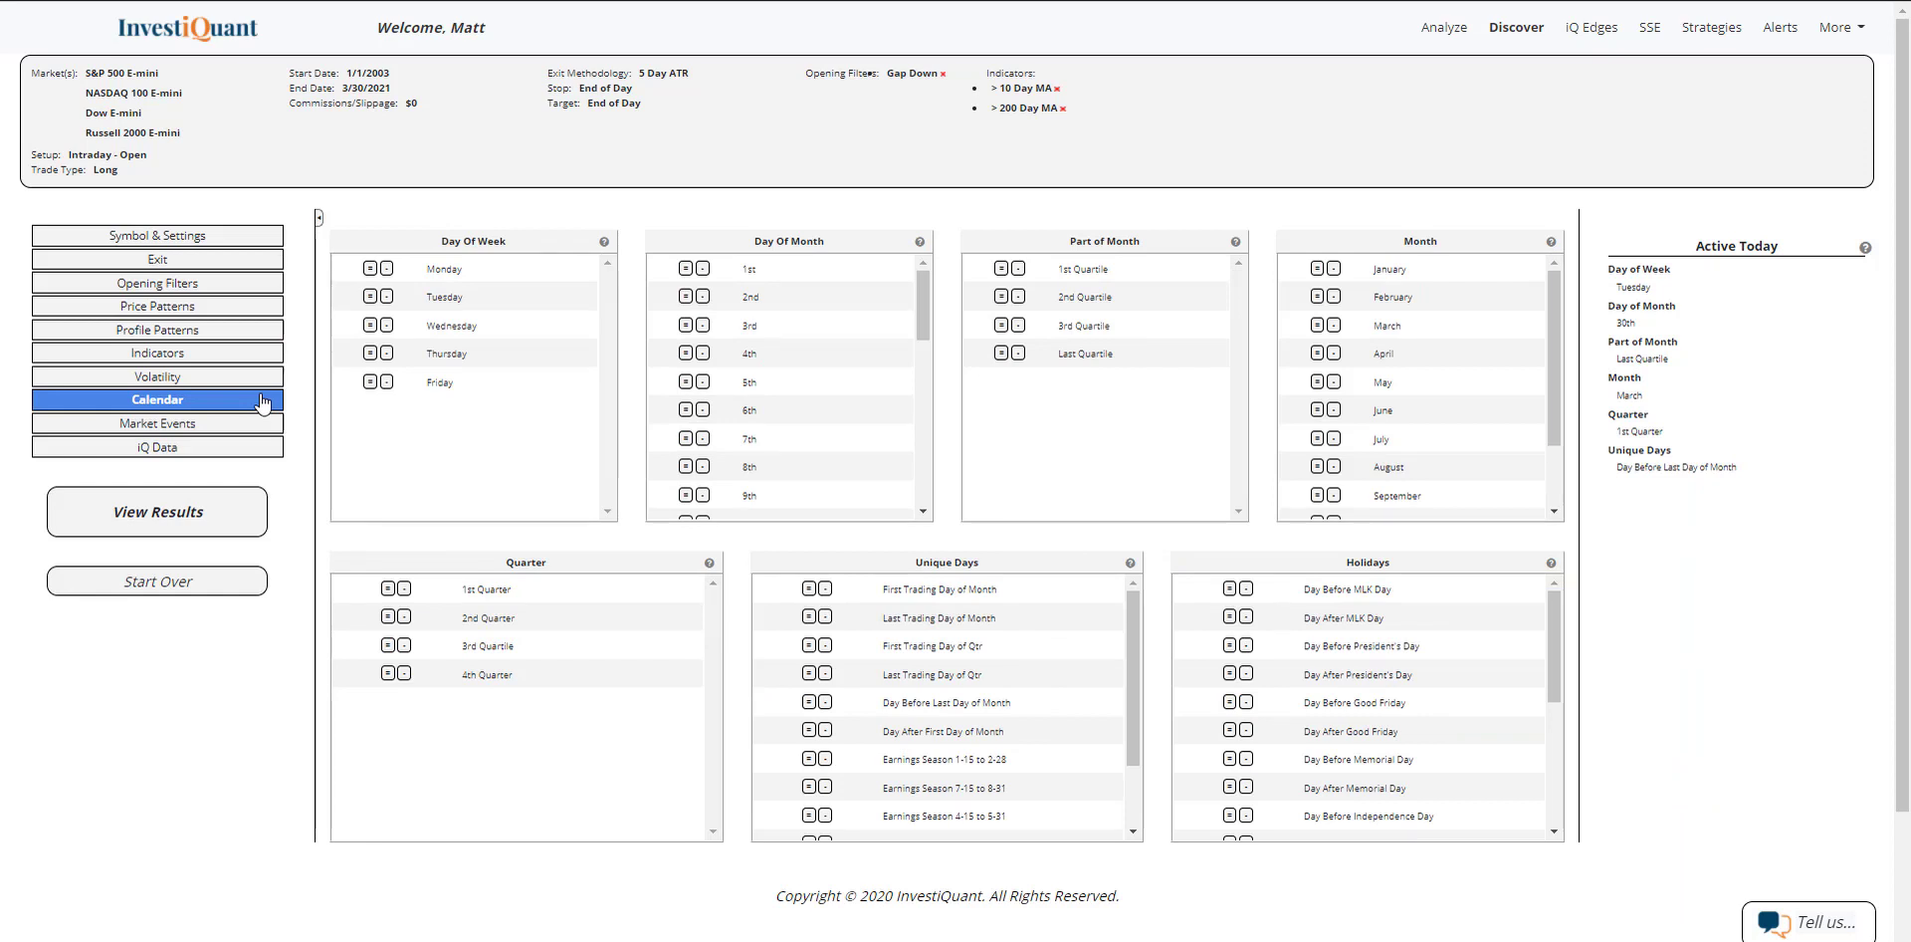
{"action": "mouse_move", "coordinate": [930, 565]}
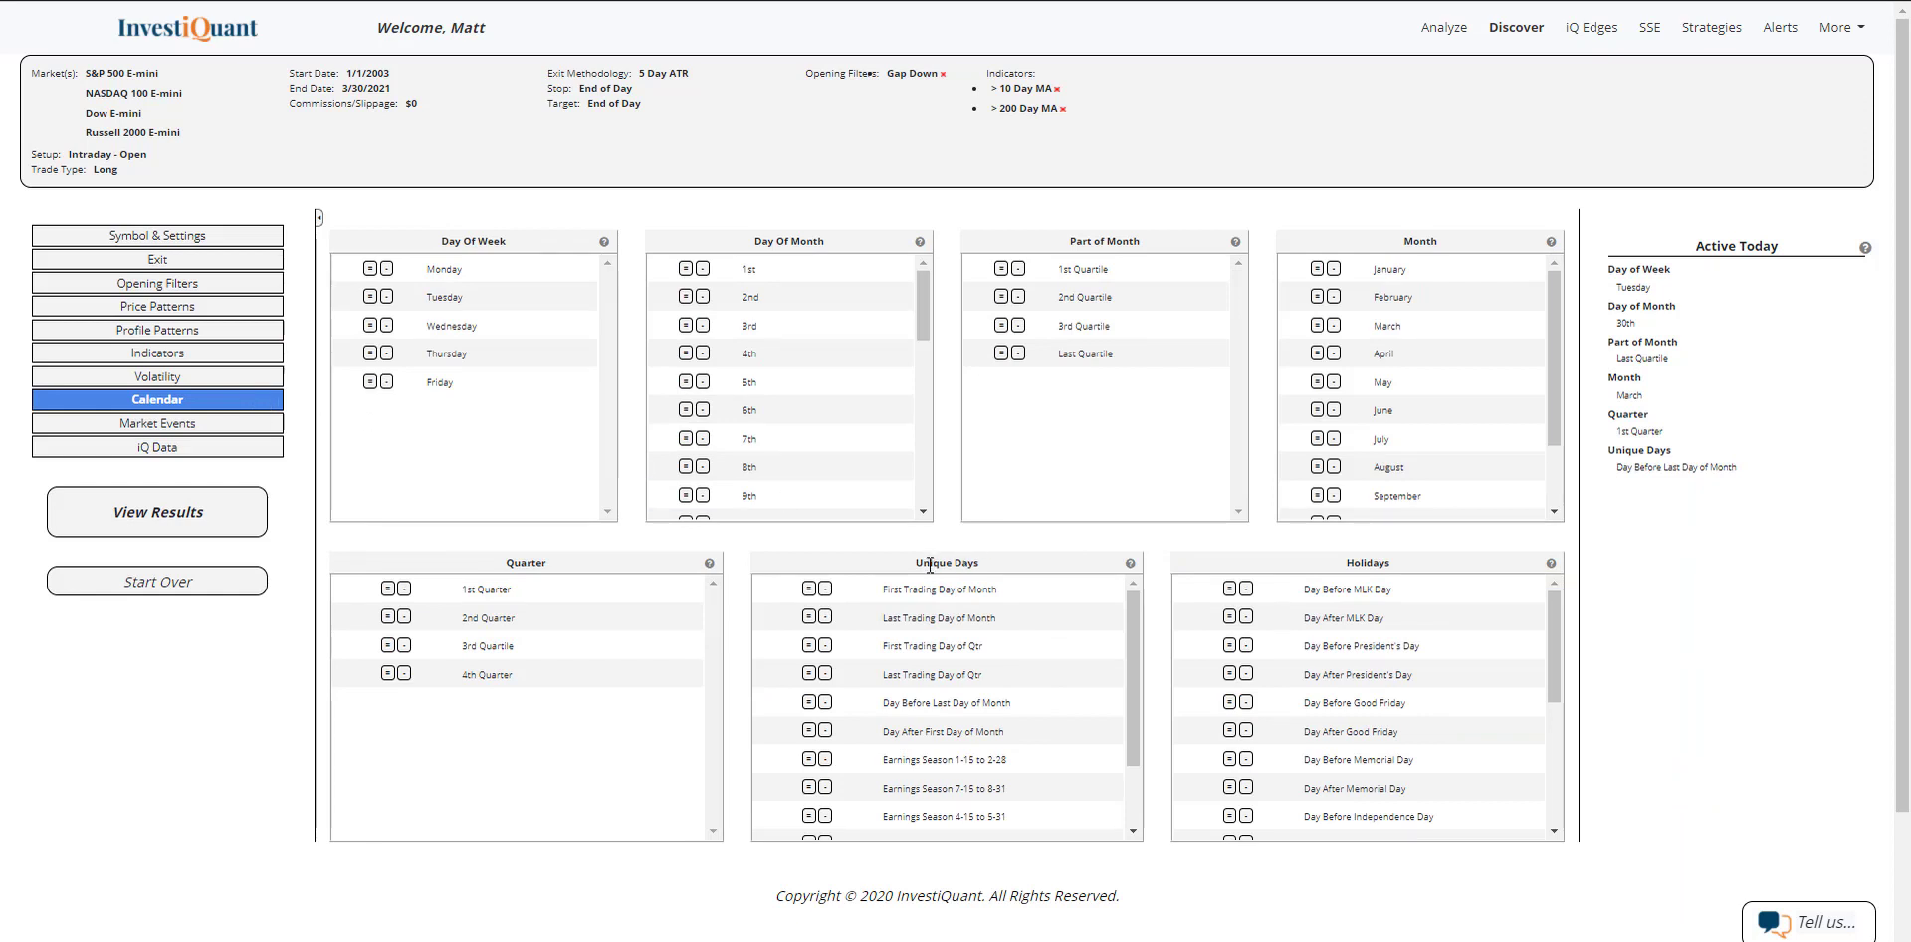
Add the 'Day Before Last Day of Month' unique-day calendar filter.
{"action": "double_click", "coordinate": [945, 561]}
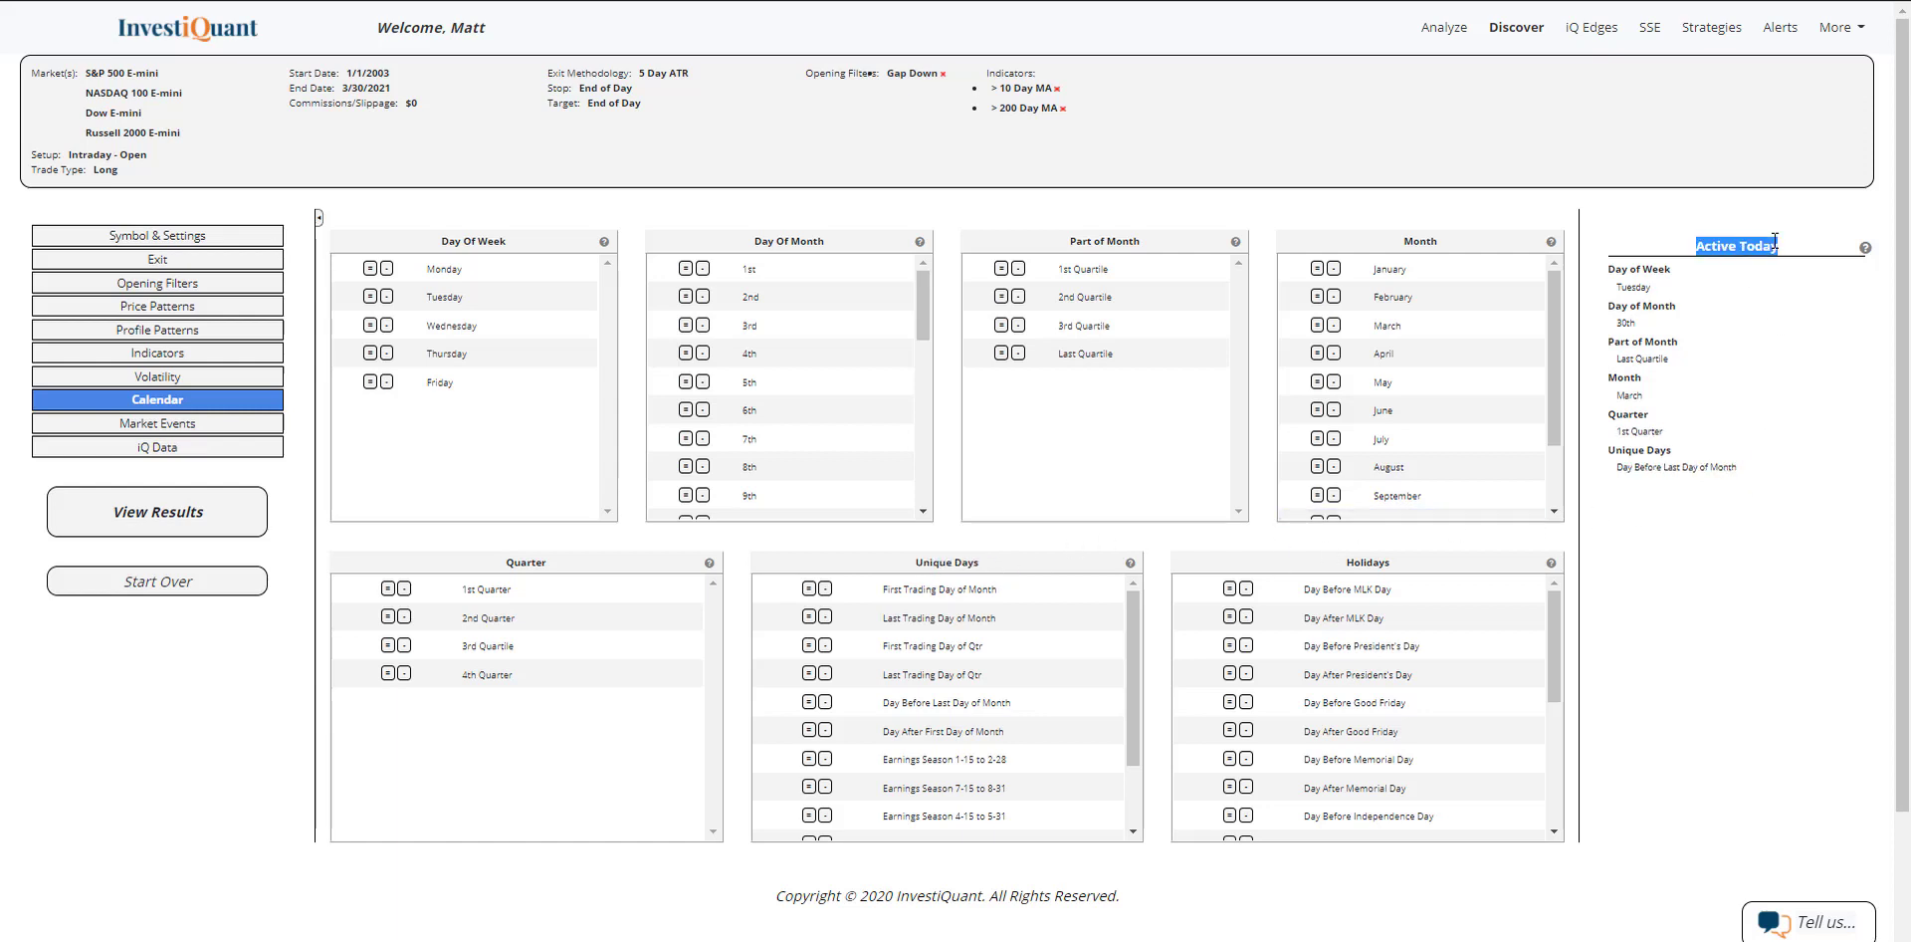
{"action": "left_click", "coordinate": [808, 702]}
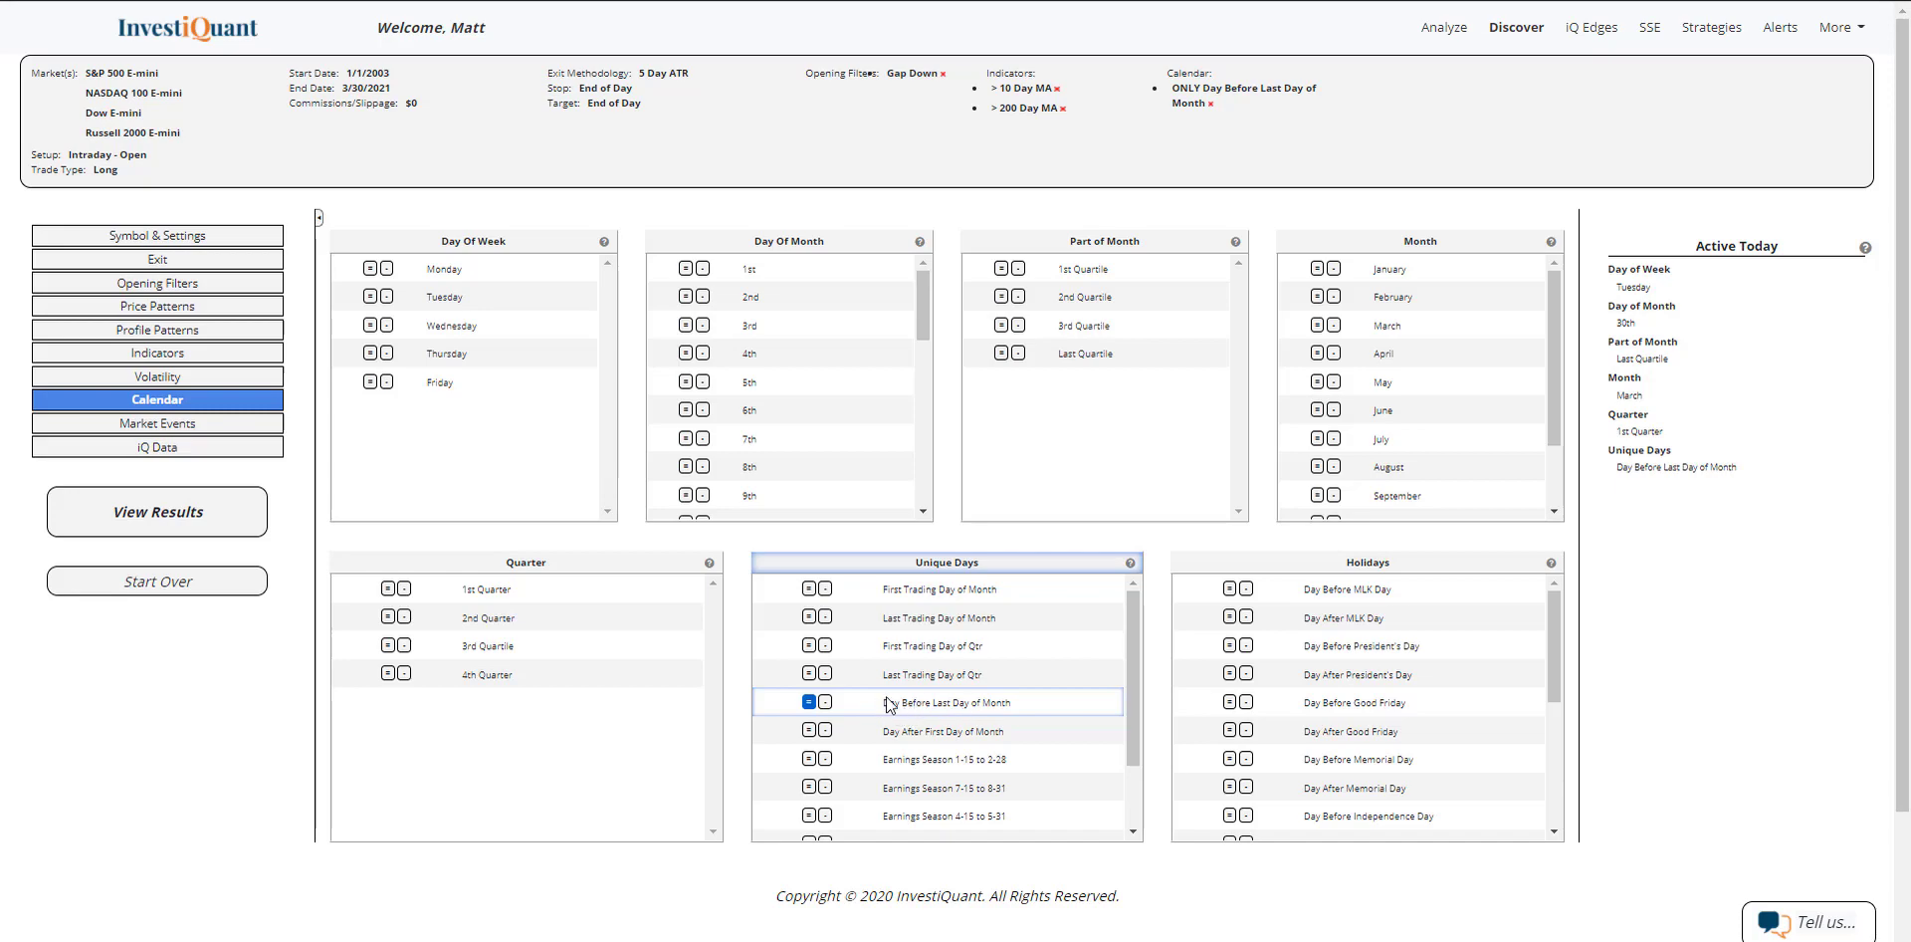
{"action": "mouse_move", "coordinate": [210, 521]}
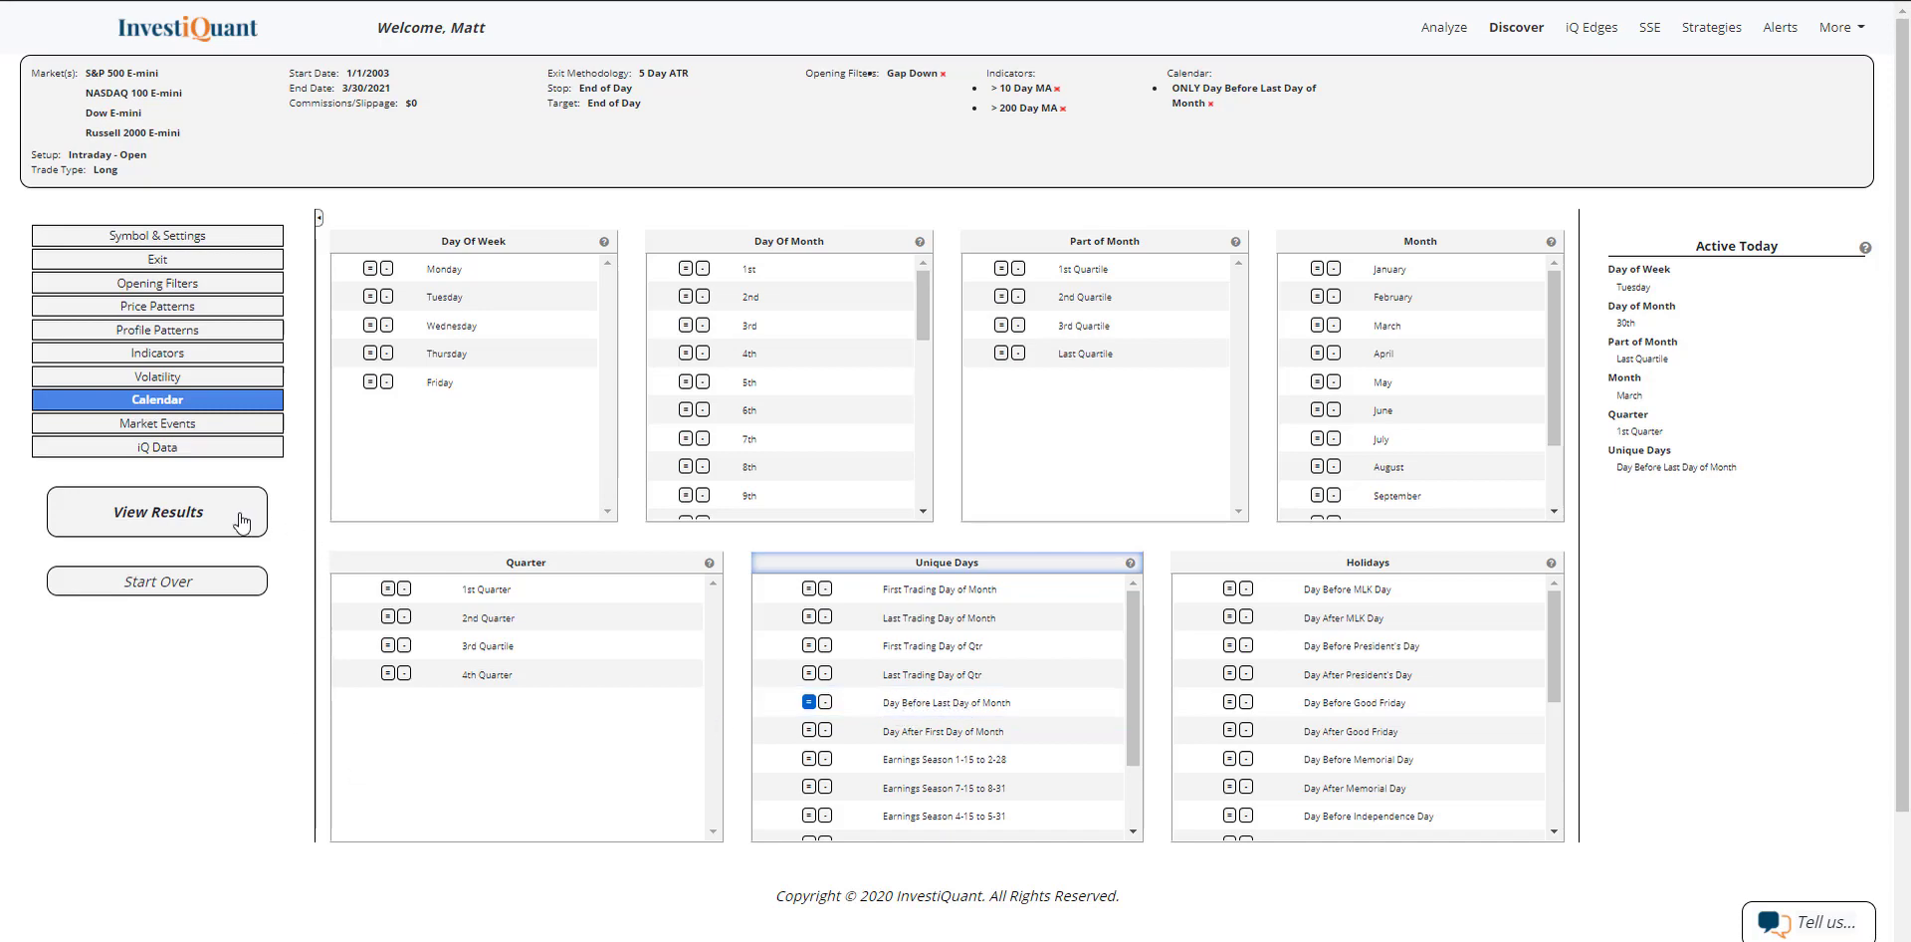
View backtest results: equity curve, per-instrument stats and timeframe tables.
{"action": "left_click", "coordinate": [156, 511]}
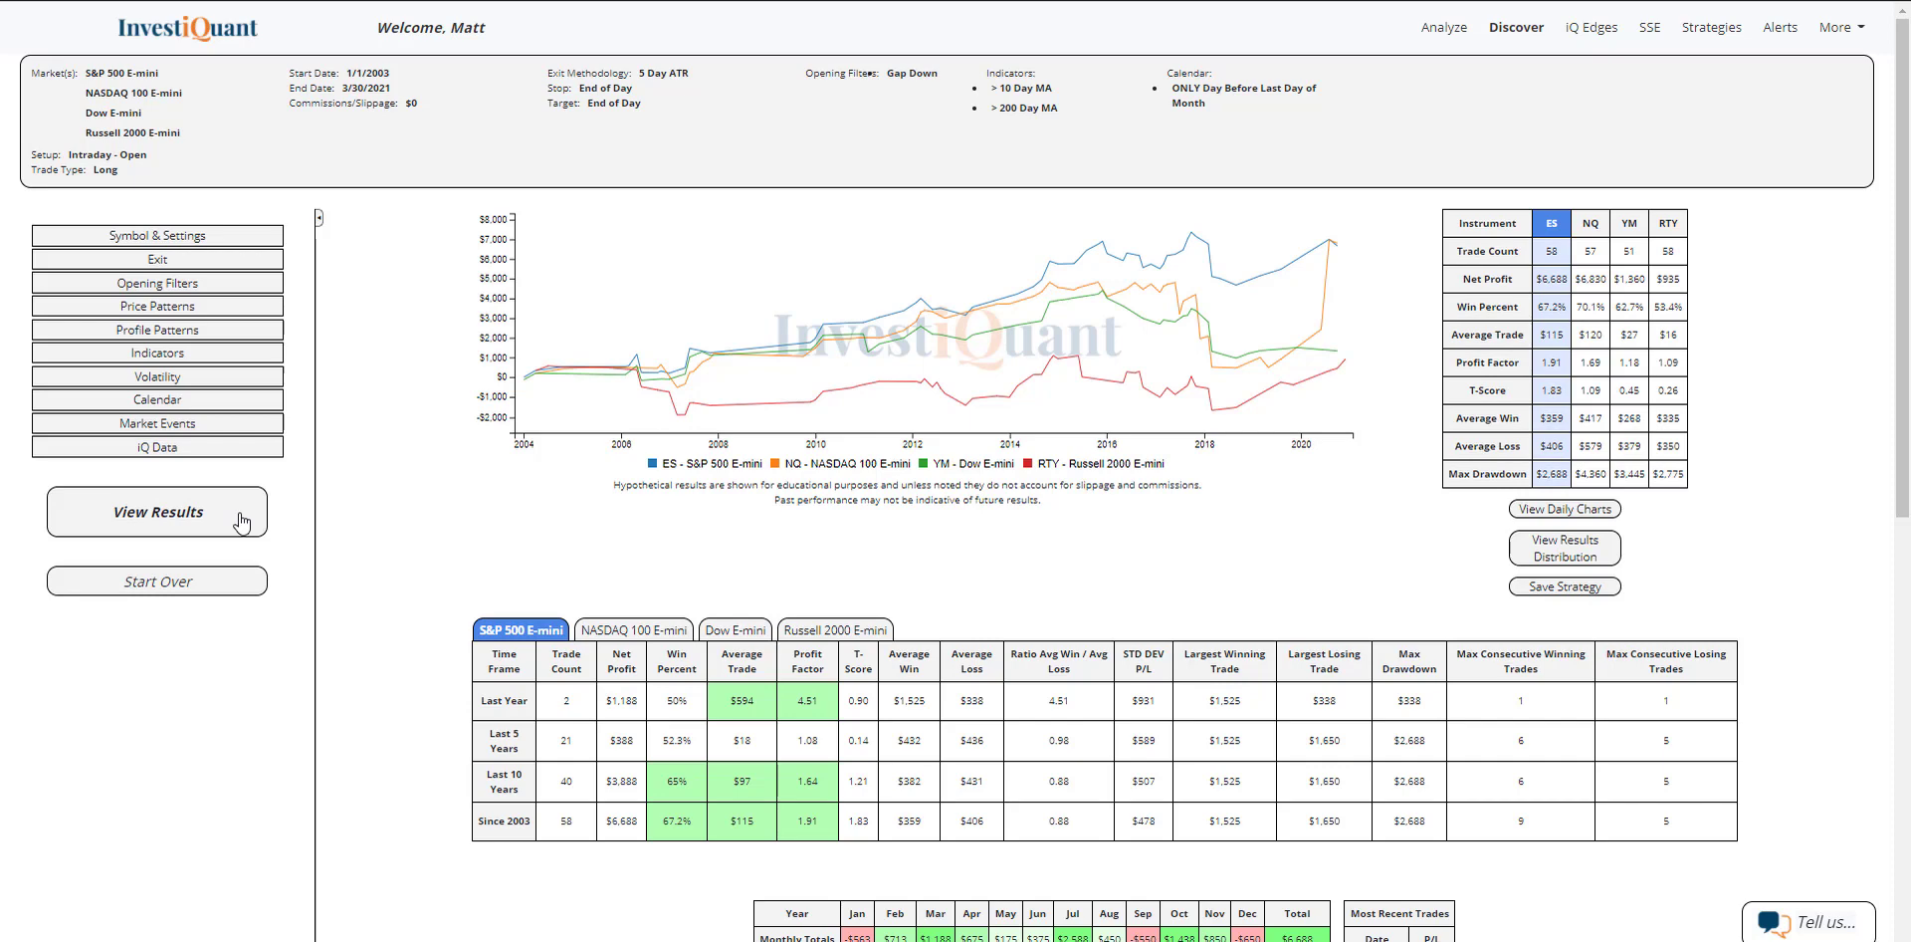
{"action": "double_click", "coordinate": [375, 73]}
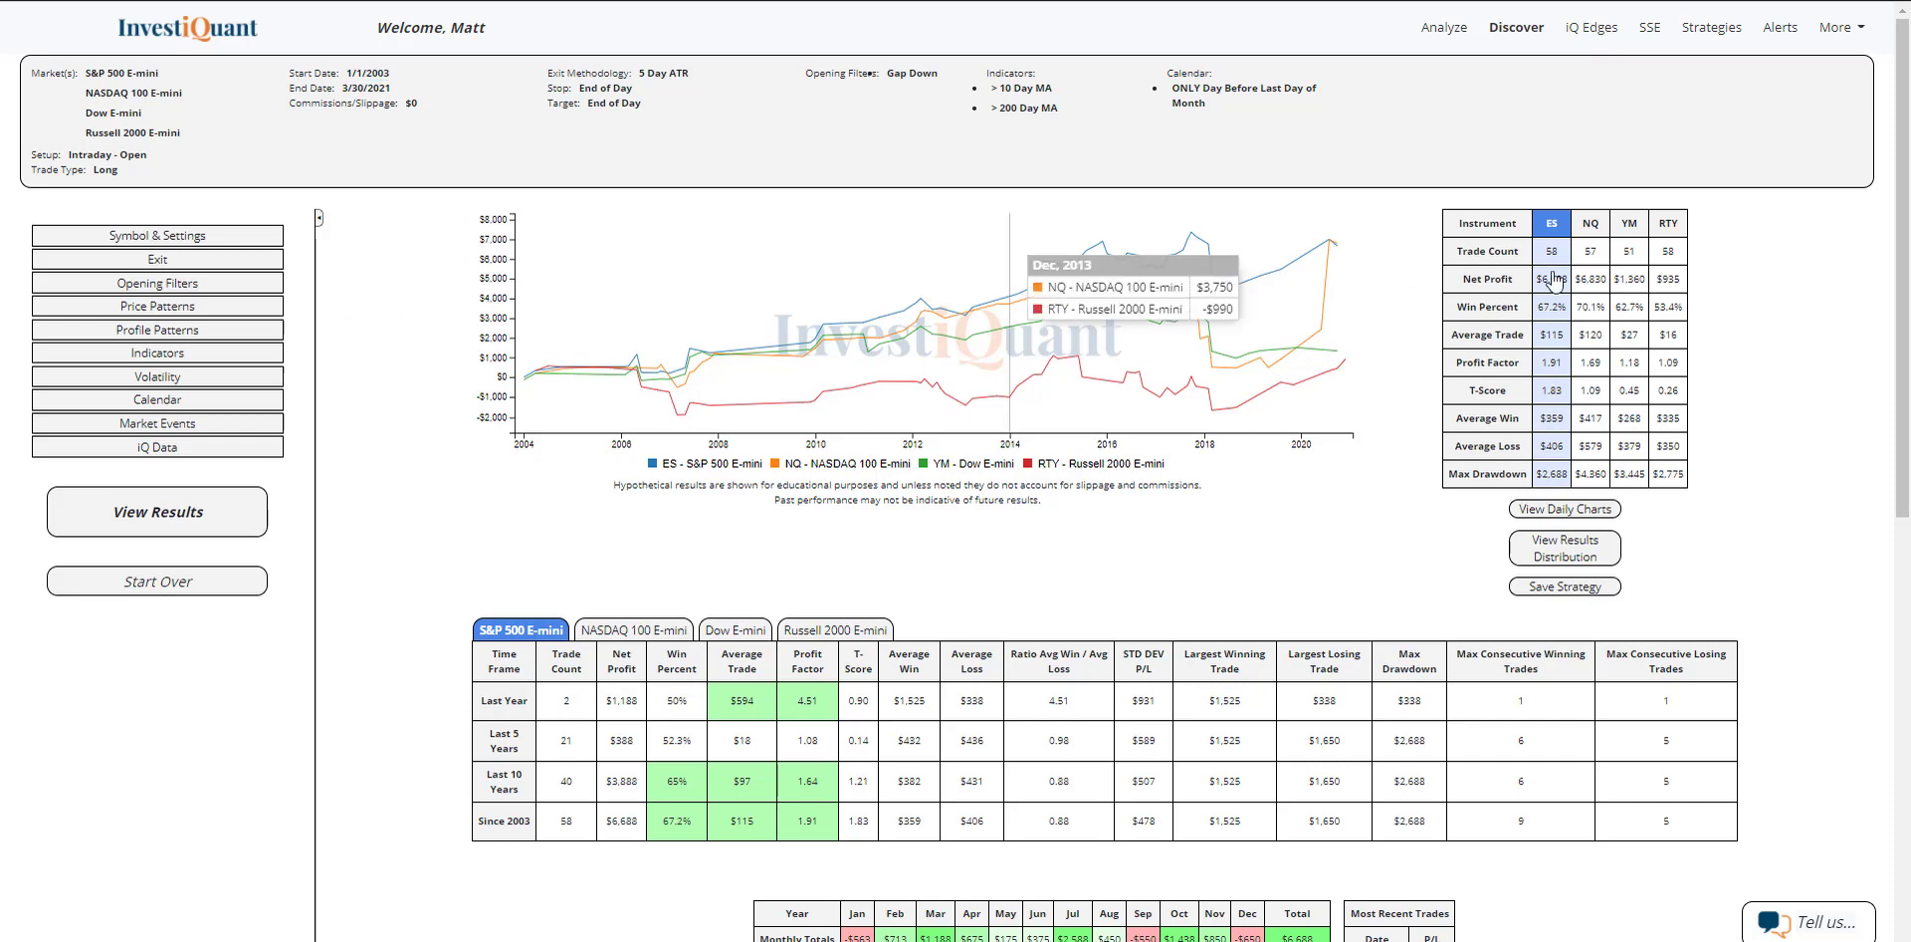
{"action": "mouse_move", "coordinate": [1716, 261]}
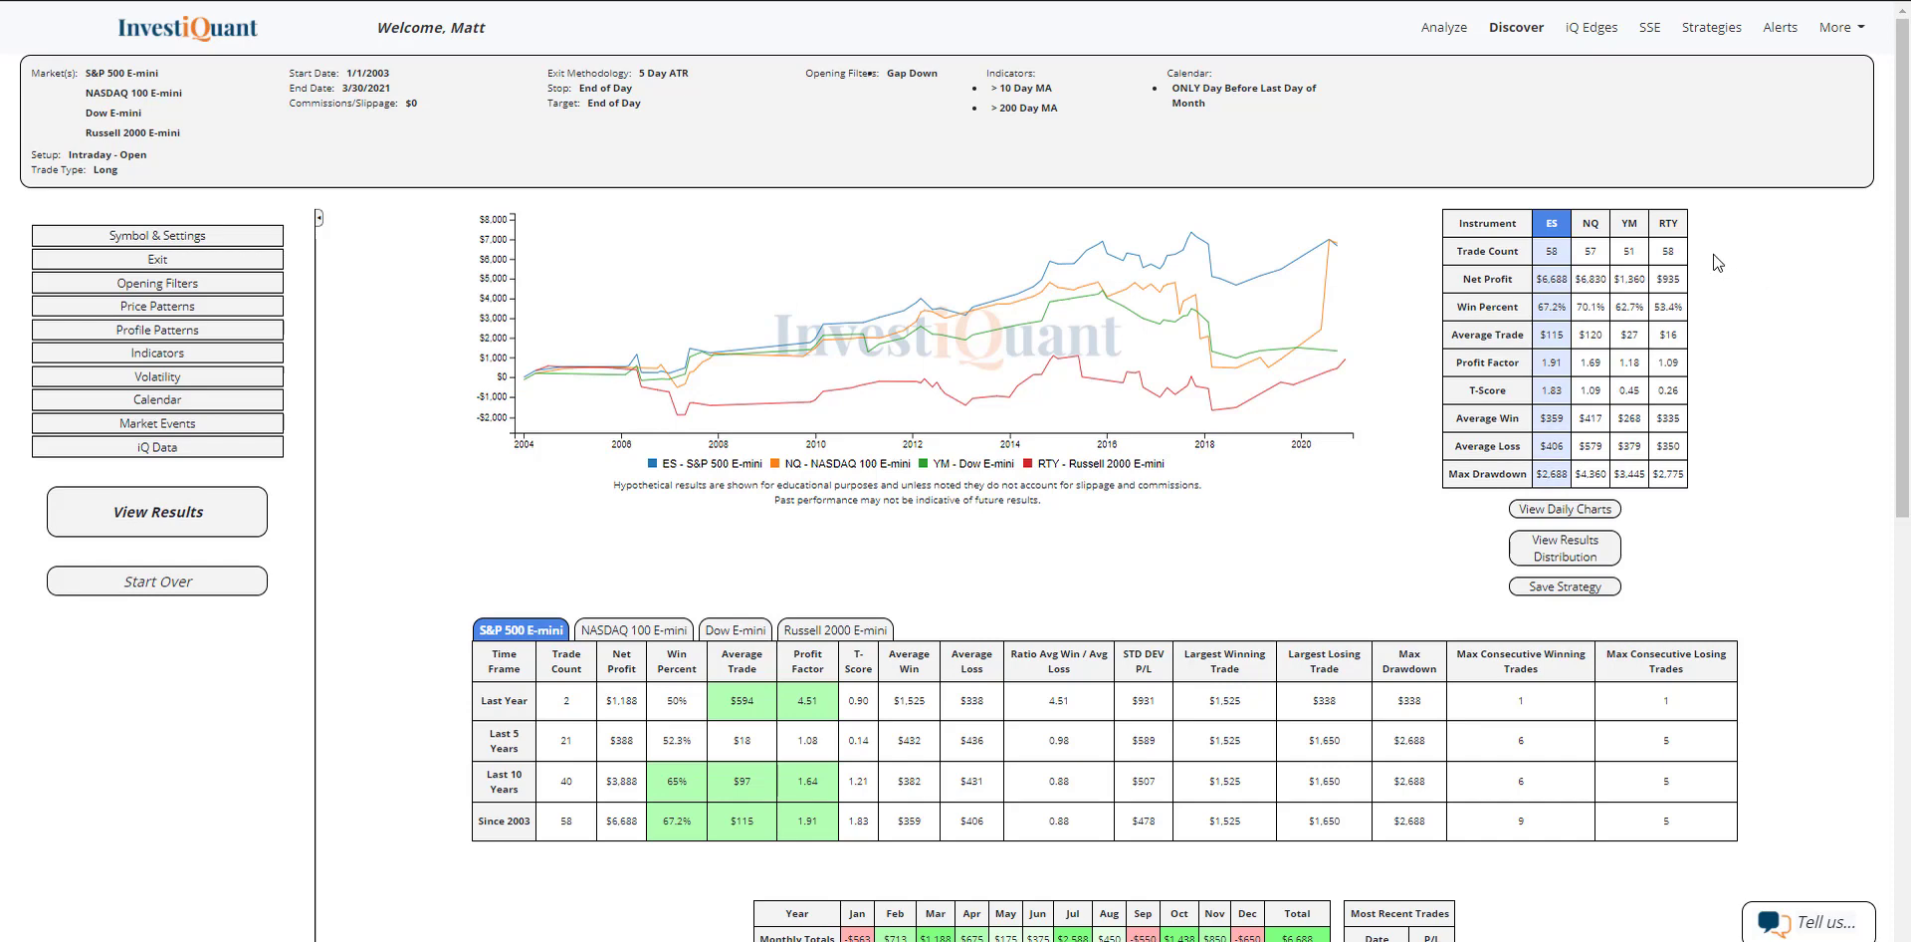
{"action": "mouse_move", "coordinate": [1734, 303]}
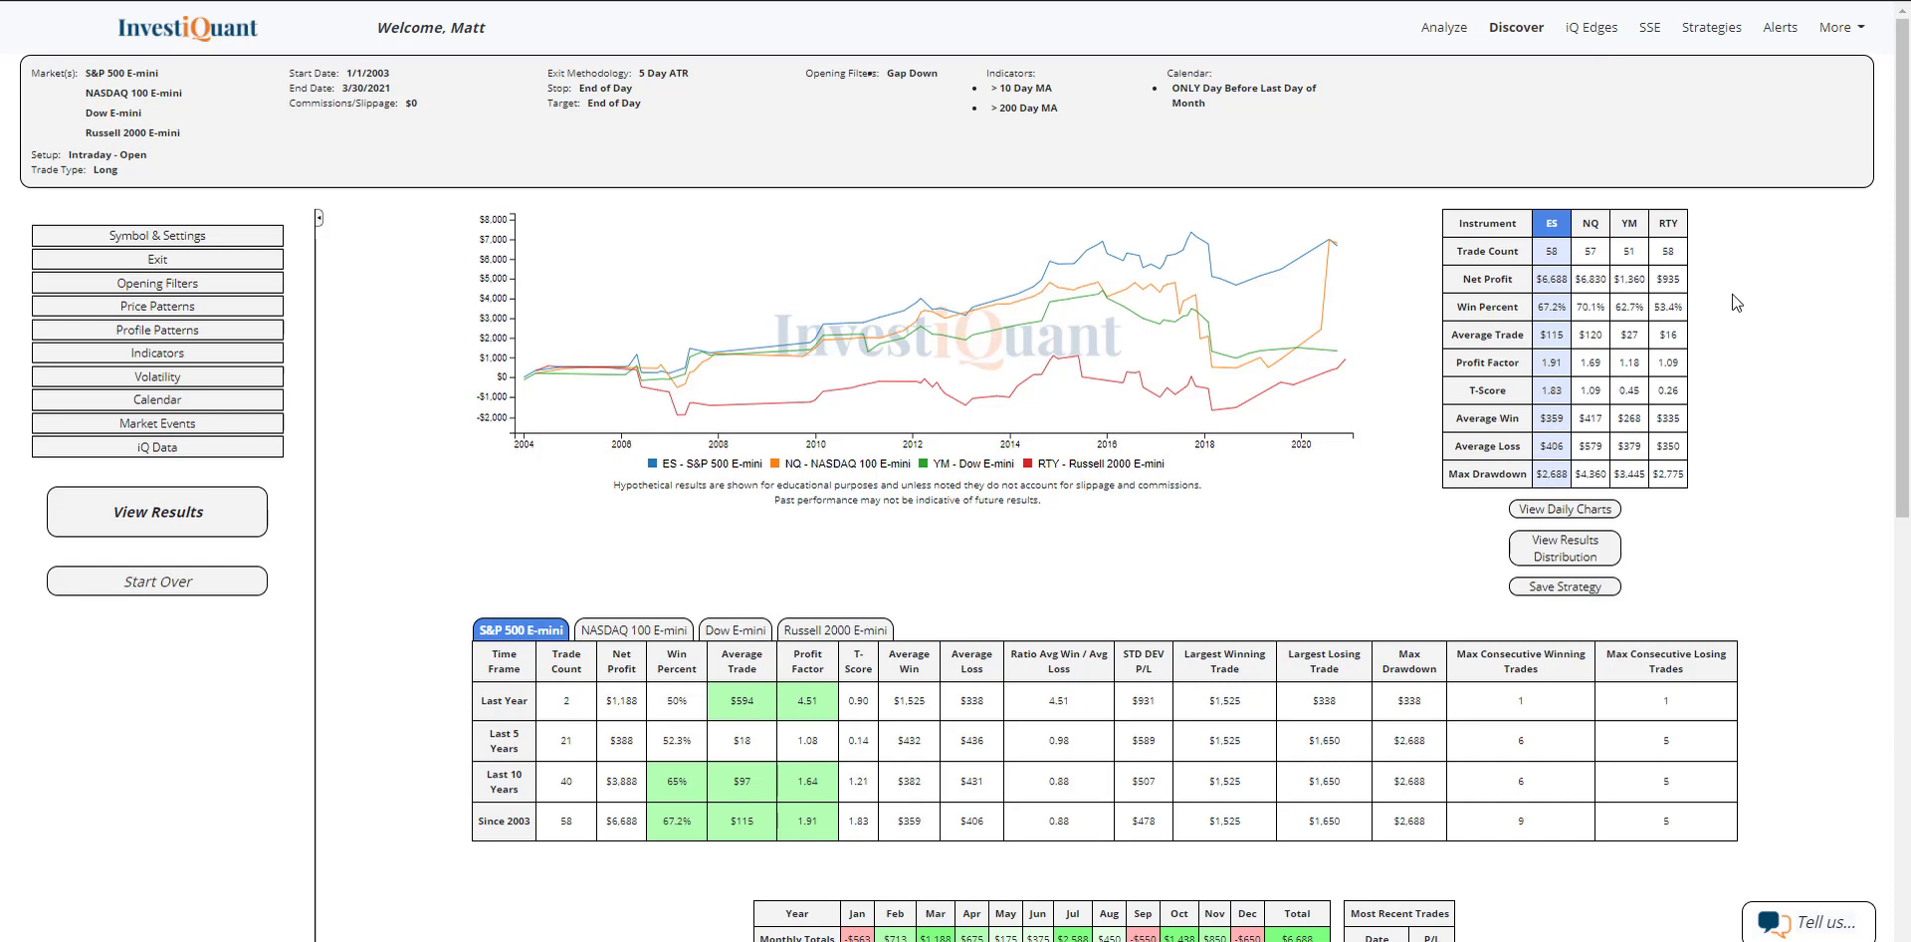
{"action": "mouse_move", "coordinate": [1700, 307]}
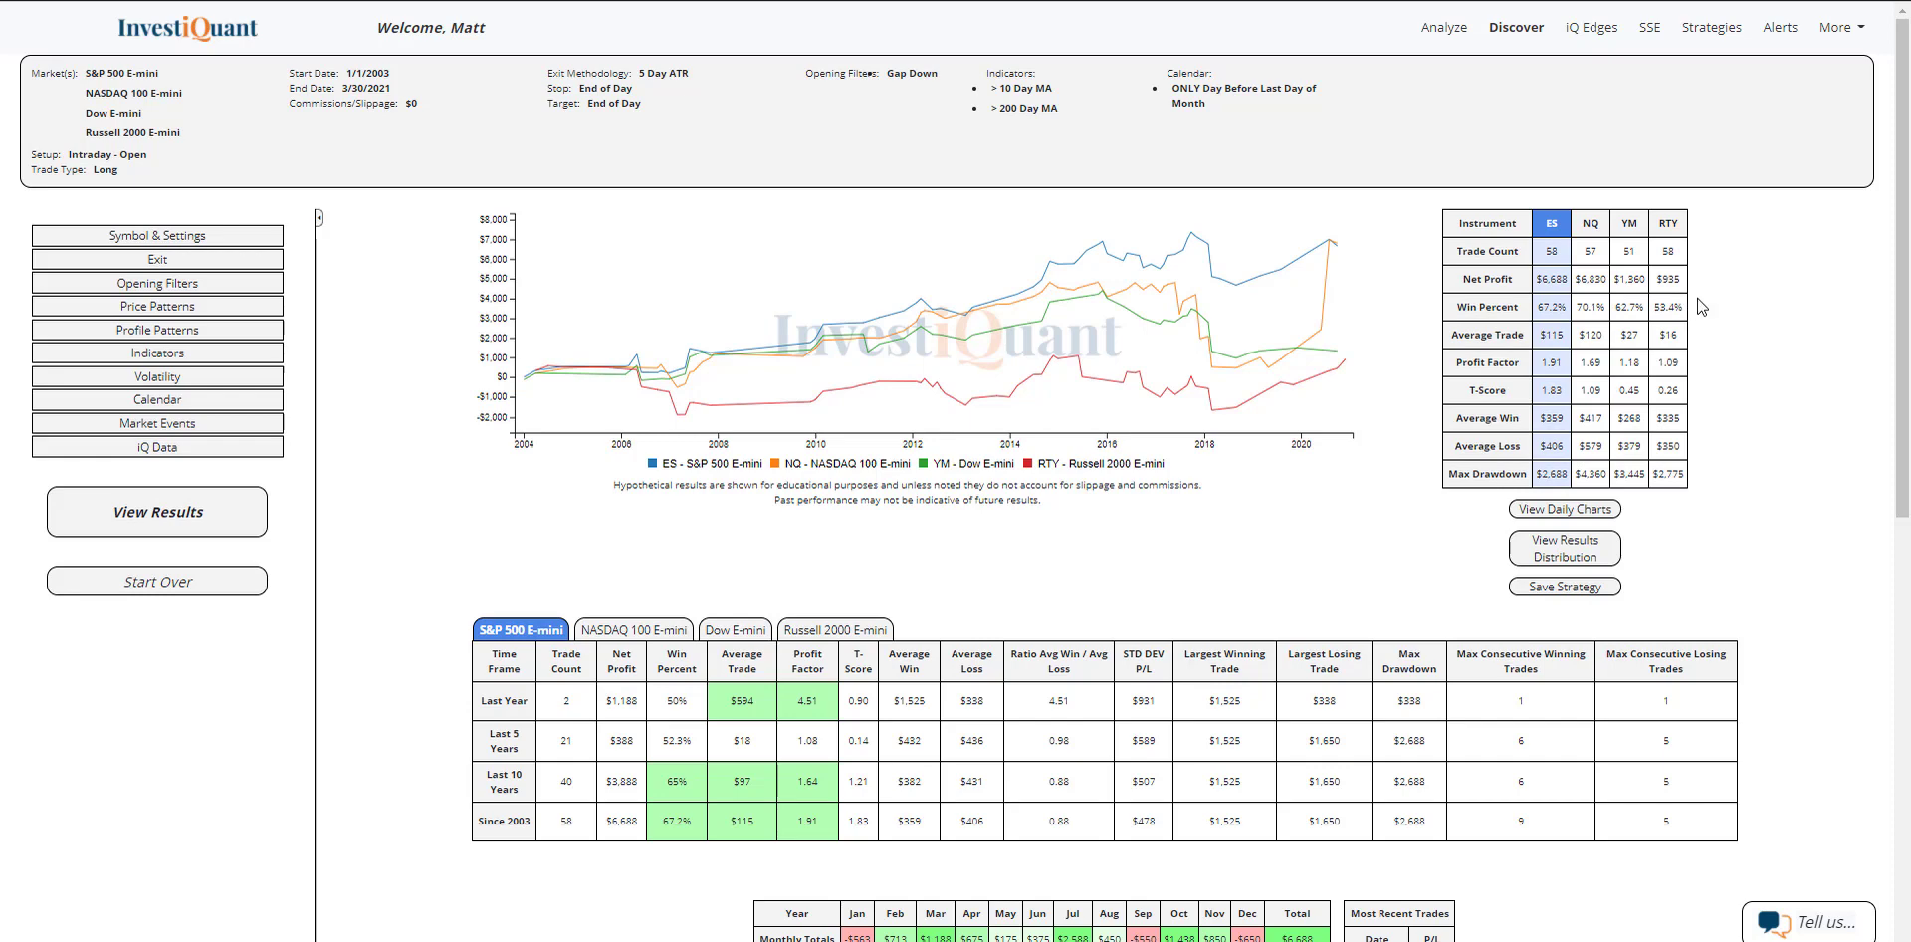
{"action": "double_click", "coordinate": [1551, 305]}
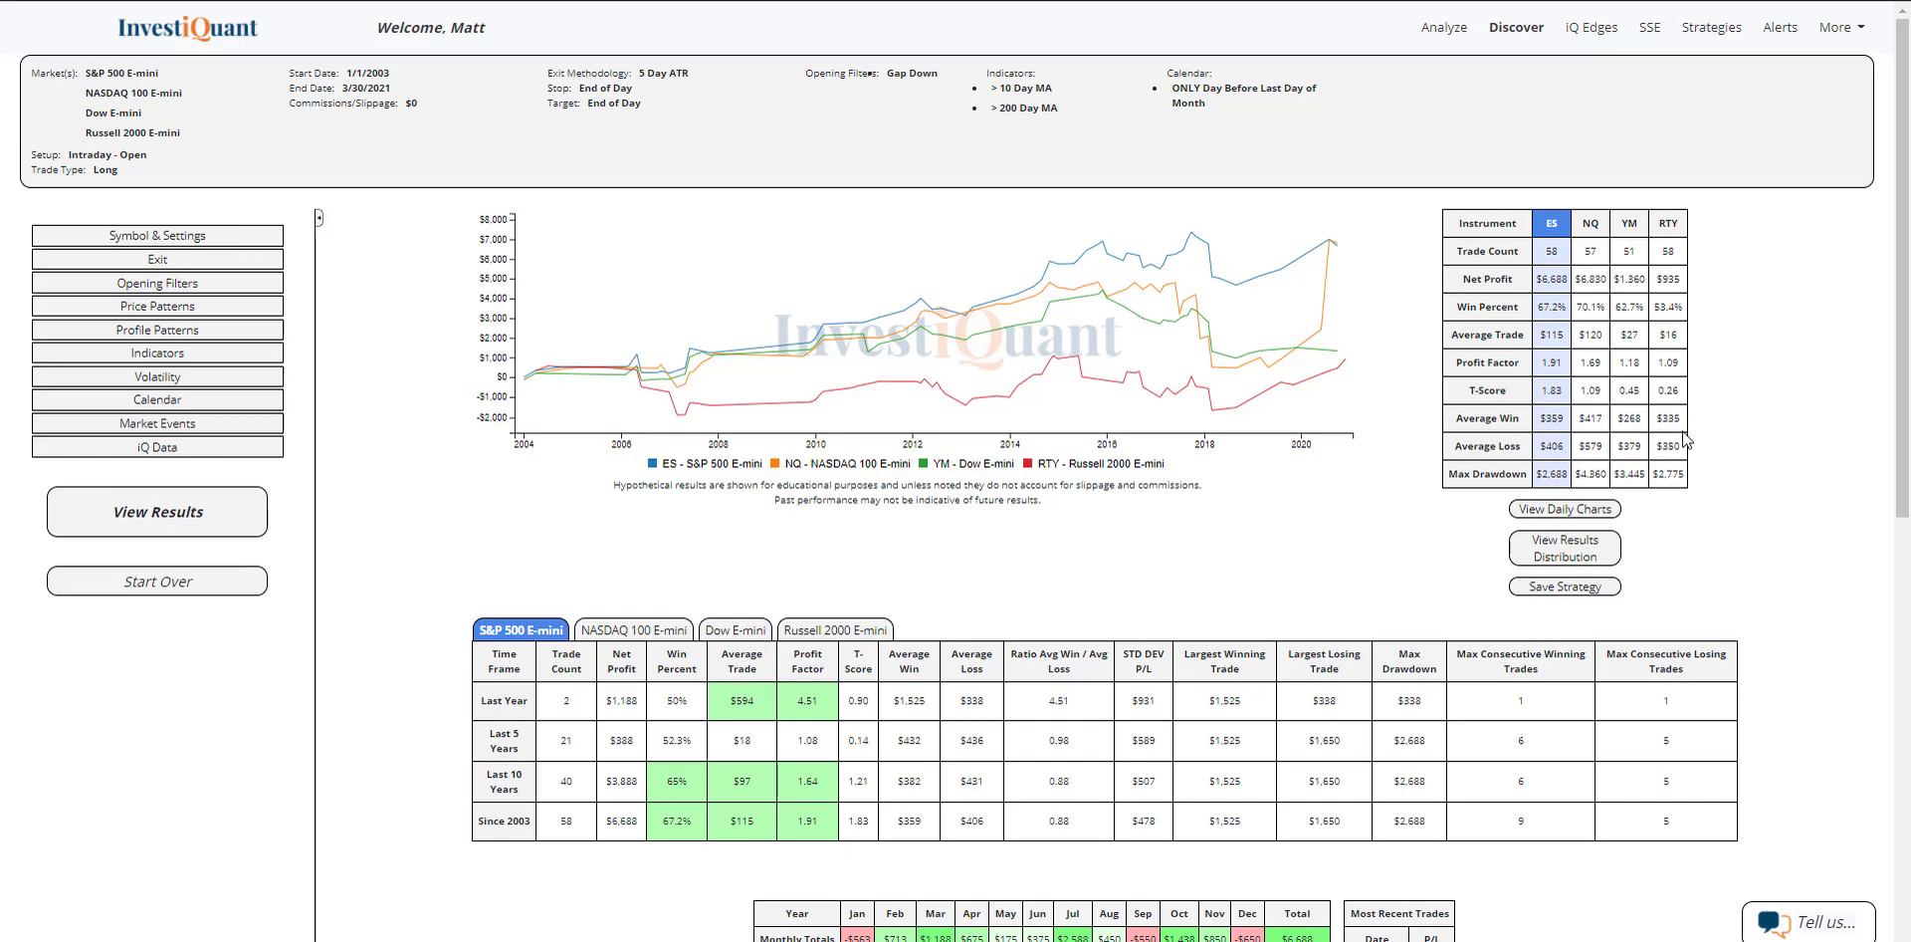
{"action": "mouse_move", "coordinate": [1665, 419]}
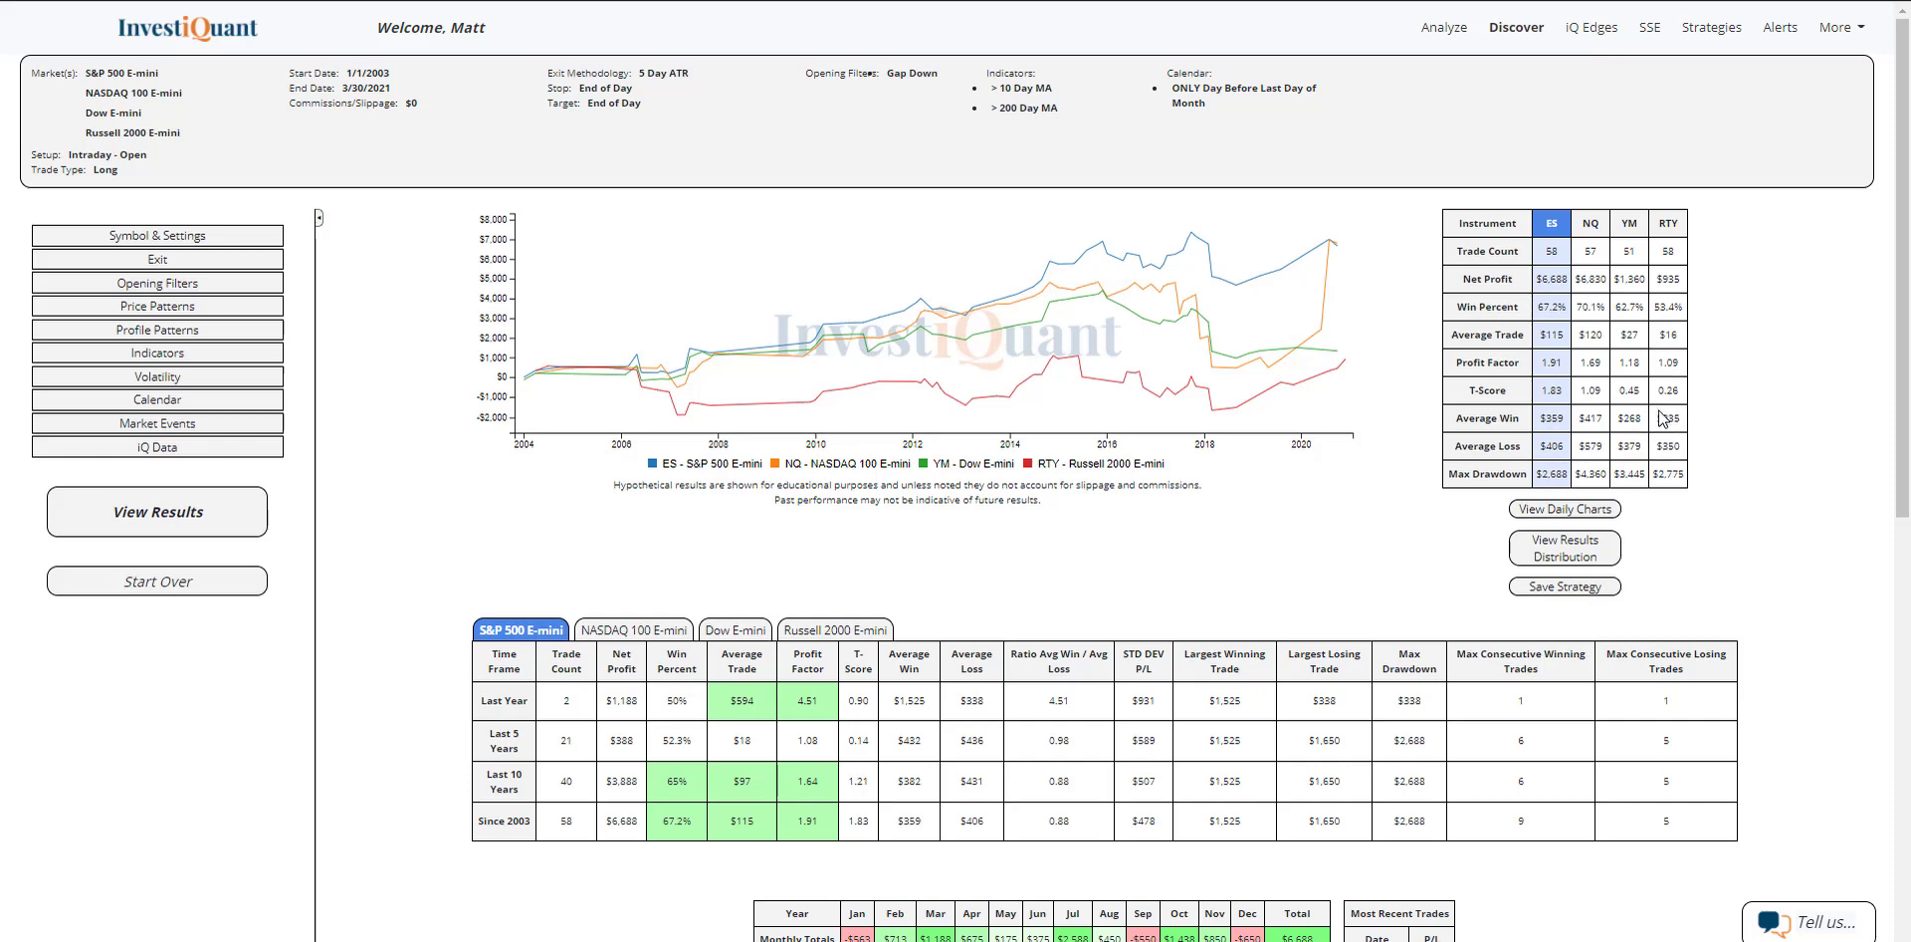
{"action": "mouse_move", "coordinate": [1714, 440]}
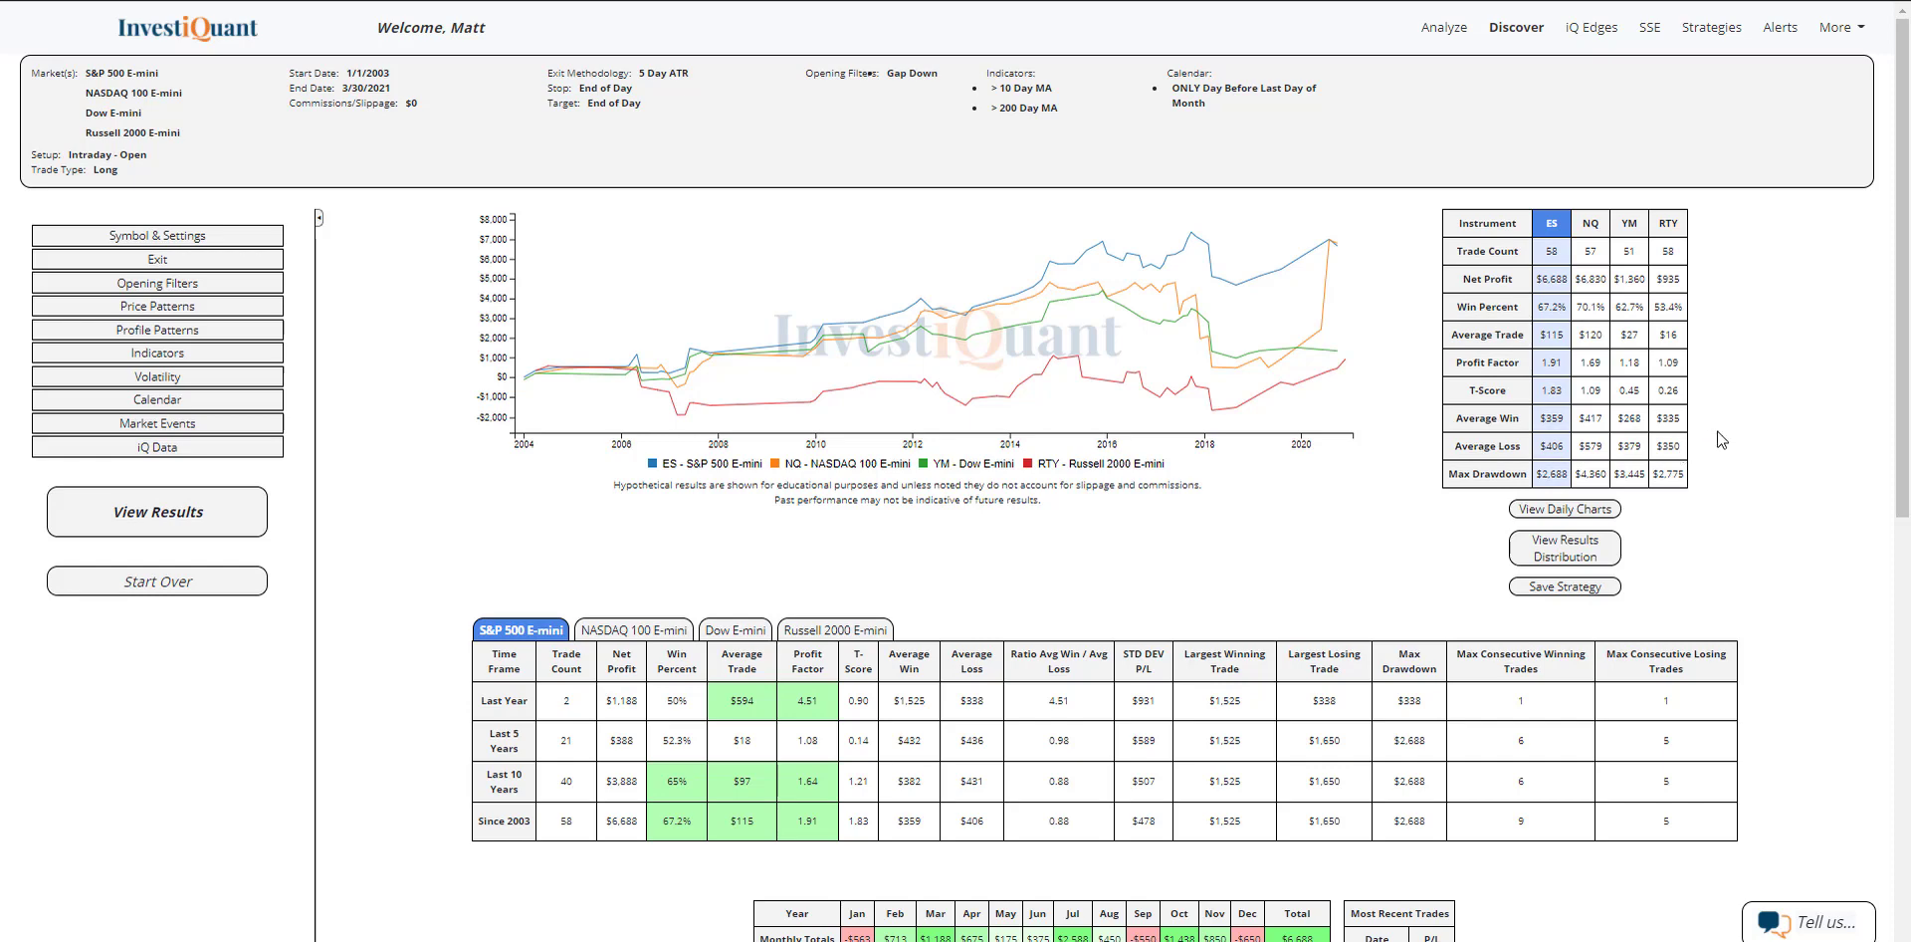
{"action": "mouse_move", "coordinate": [1727, 348]}
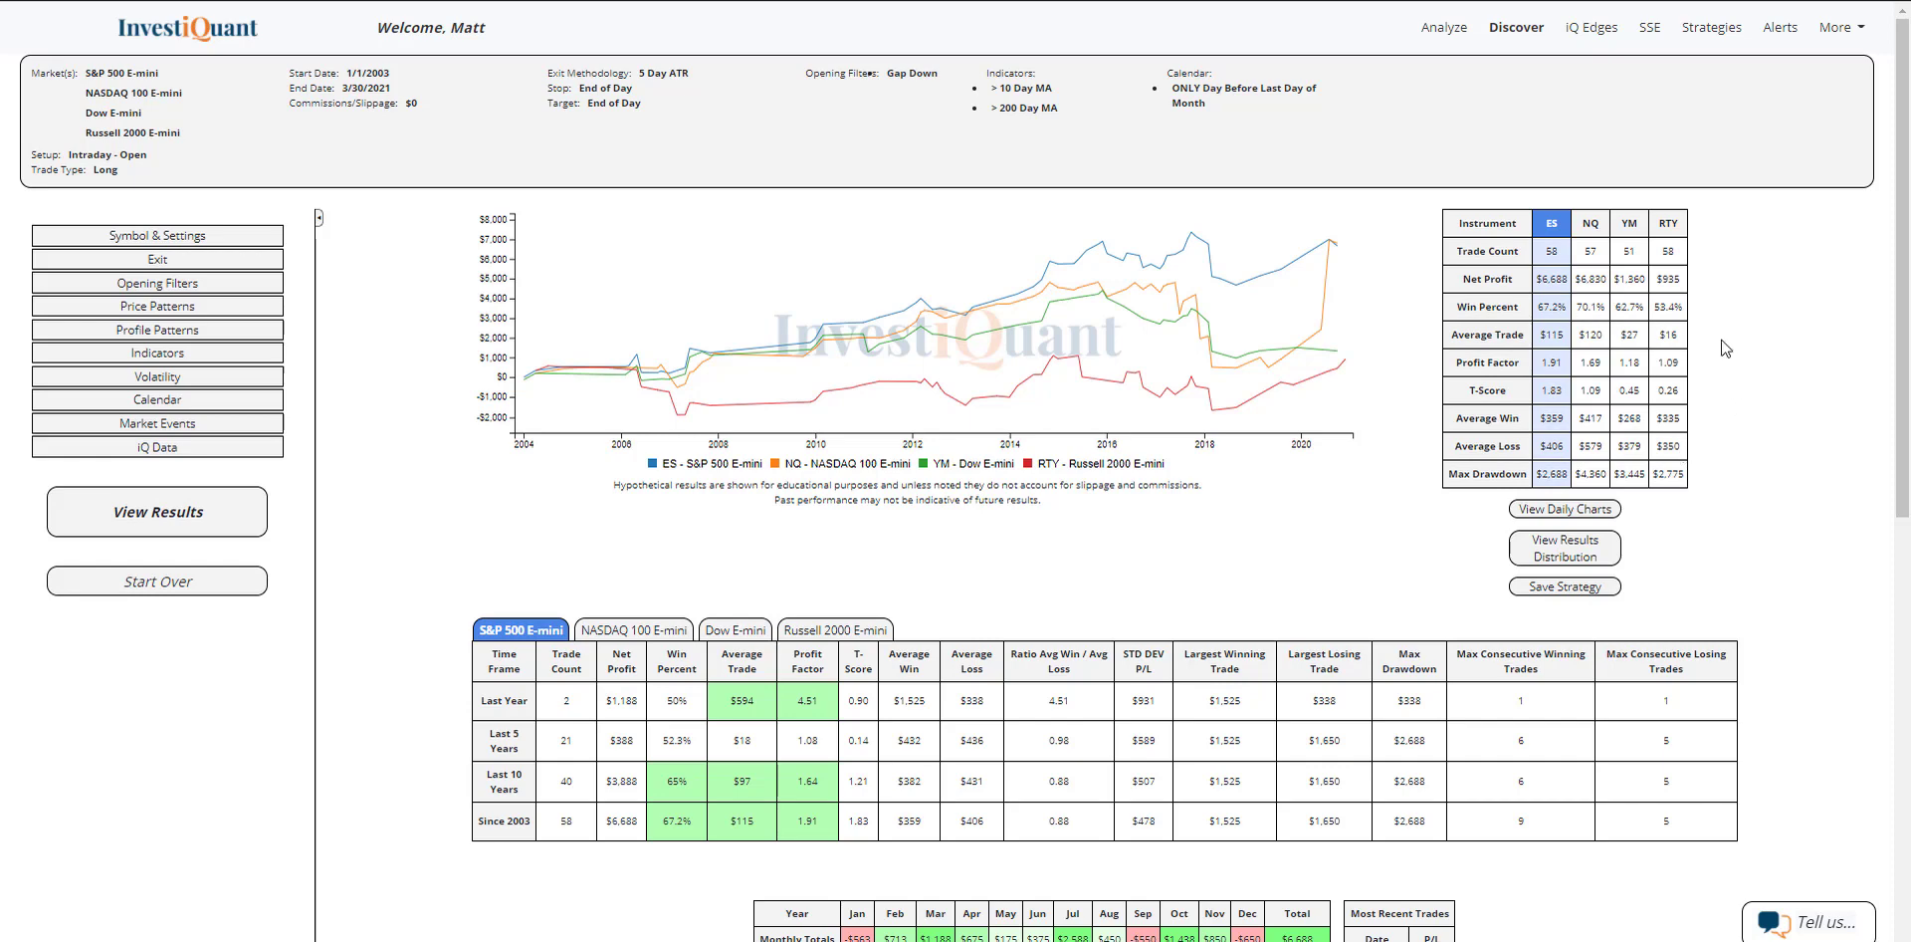
{"action": "mouse_move", "coordinate": [1779, 478]}
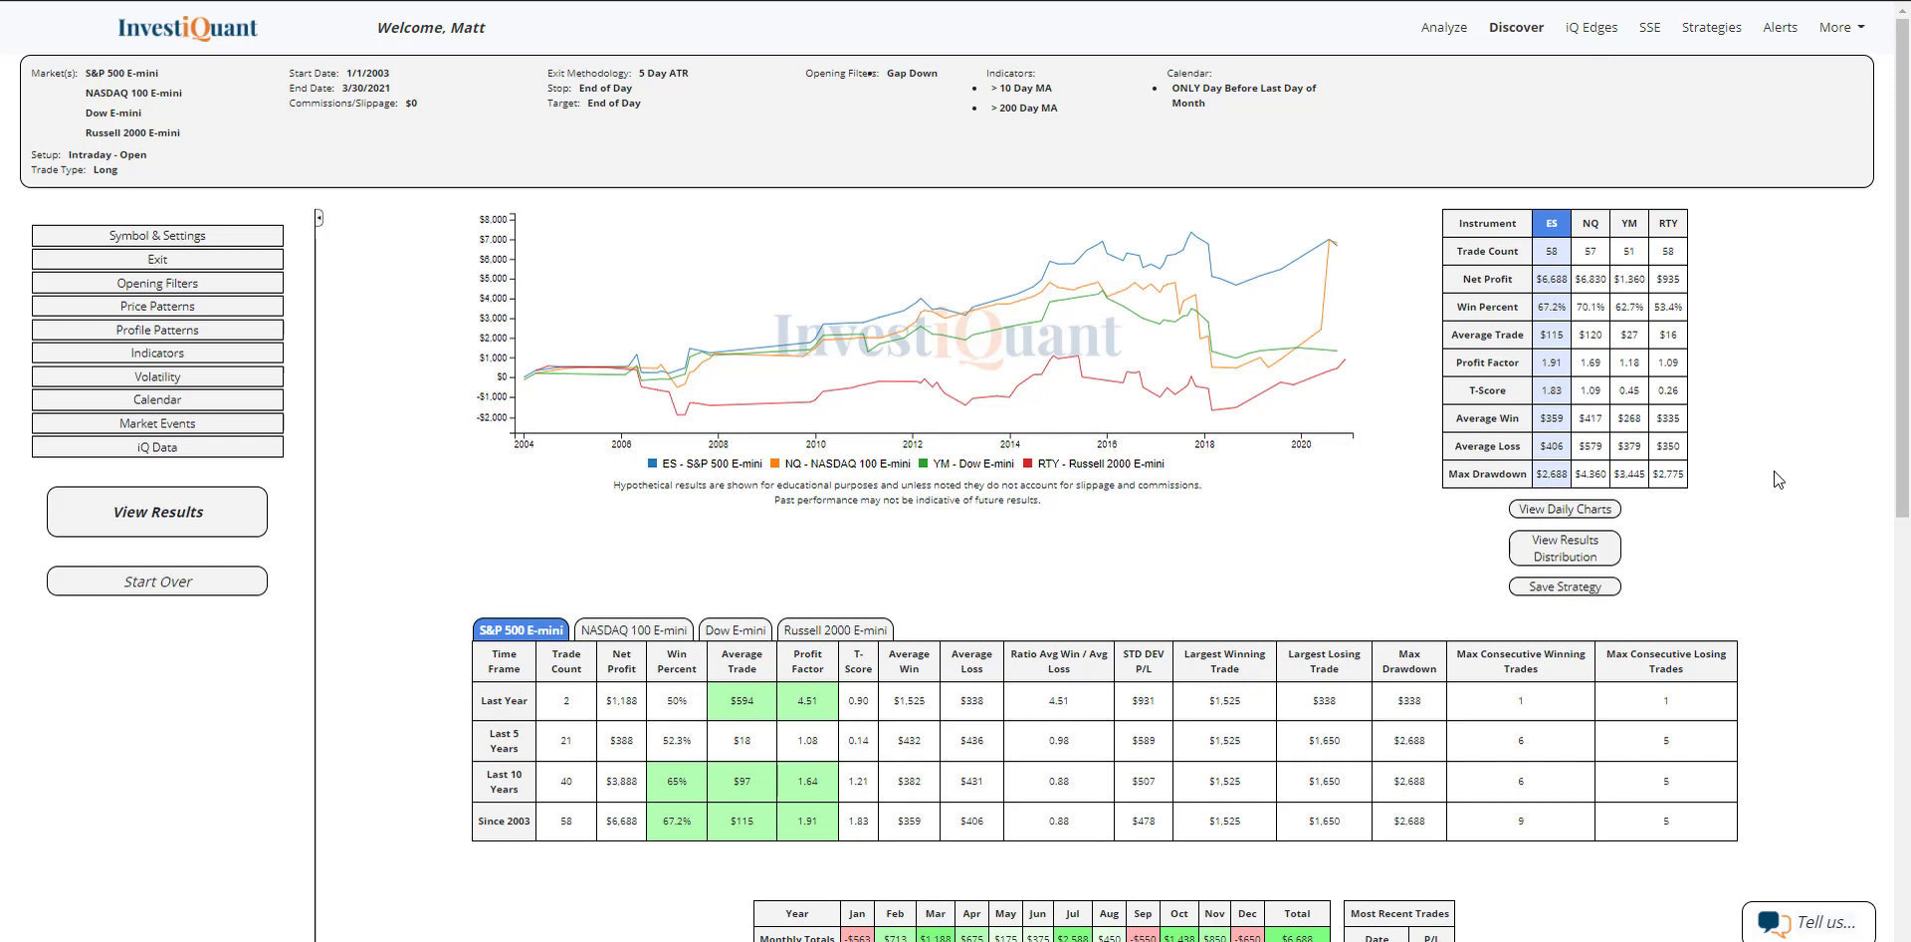